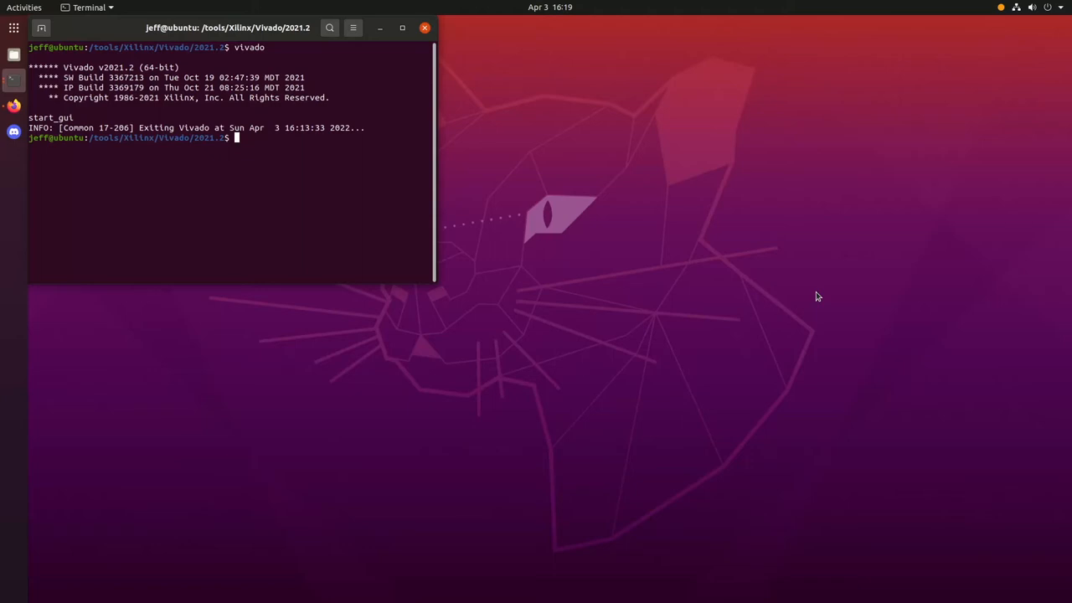
# Step: Launch Vivado 2021.2 from the terminal with the vivado command and start_gui
pyautogui.write('vivado')
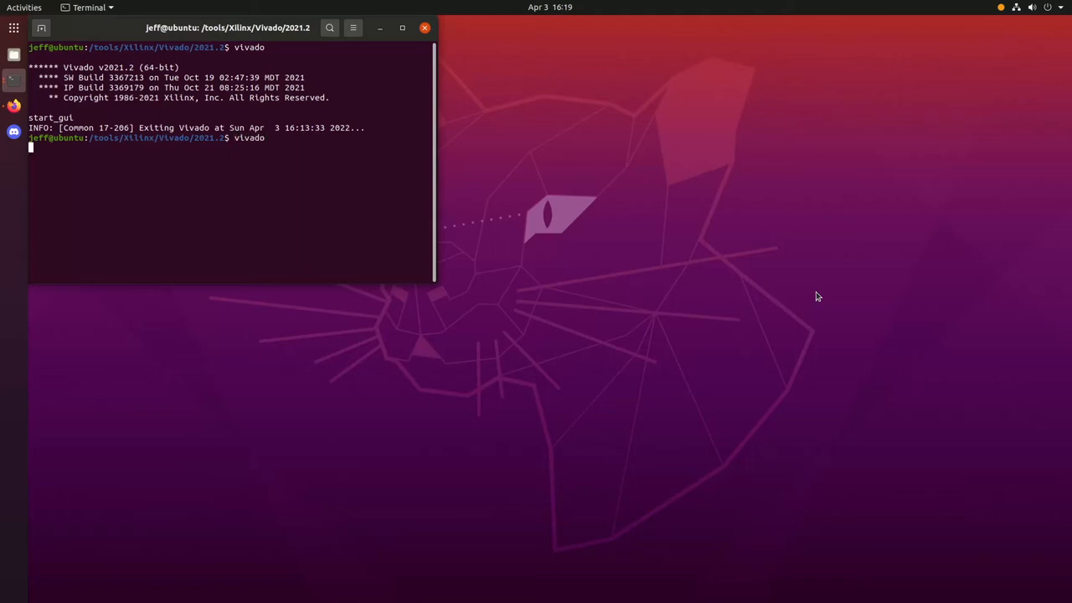
pyautogui.press('Return')
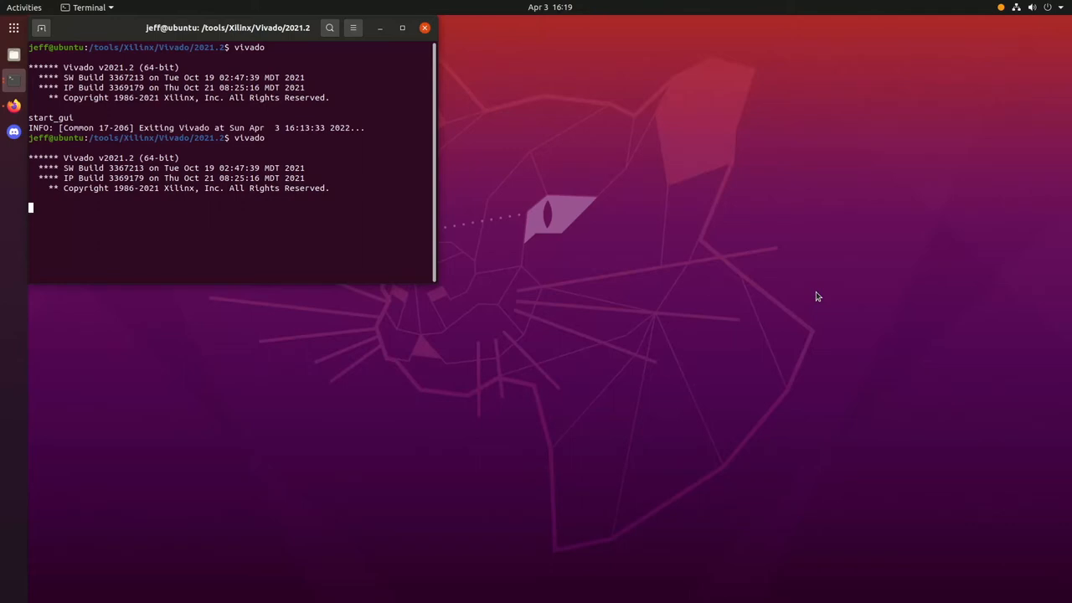
pyautogui.write('start_gui')
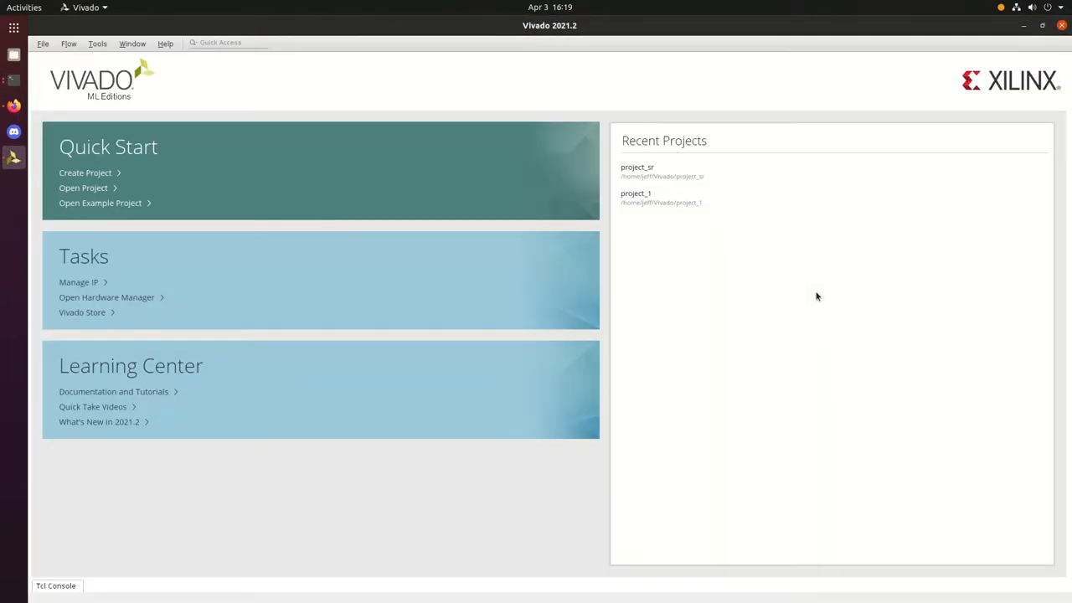
# Step: Open project_sr and view sr_latch.v, then select the sim_sr_latch testbench source
pyautogui.click(661, 171)
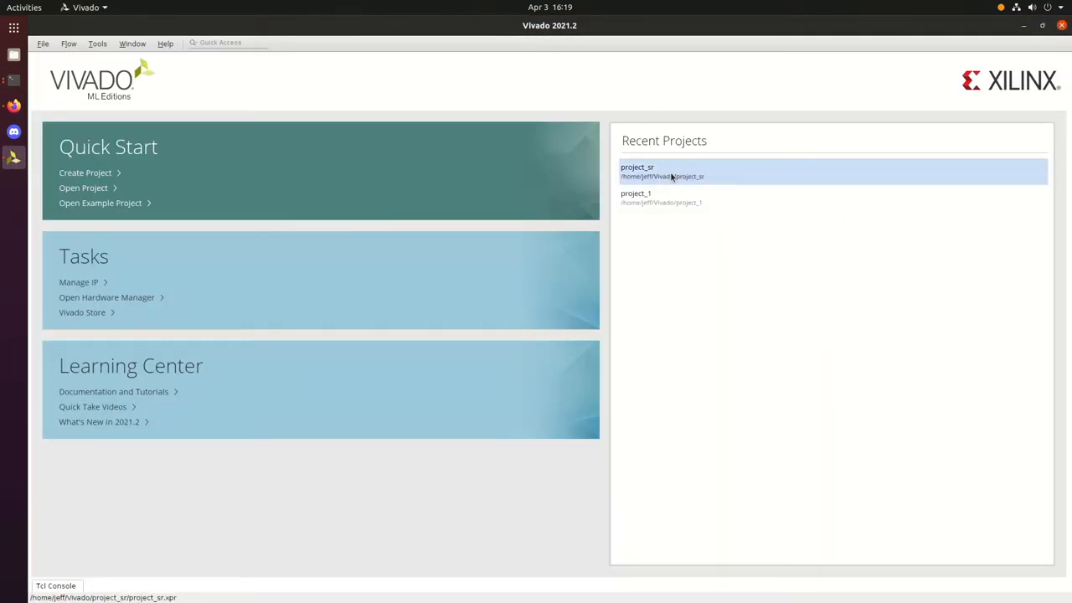
pyautogui.doubleClick(662, 171)
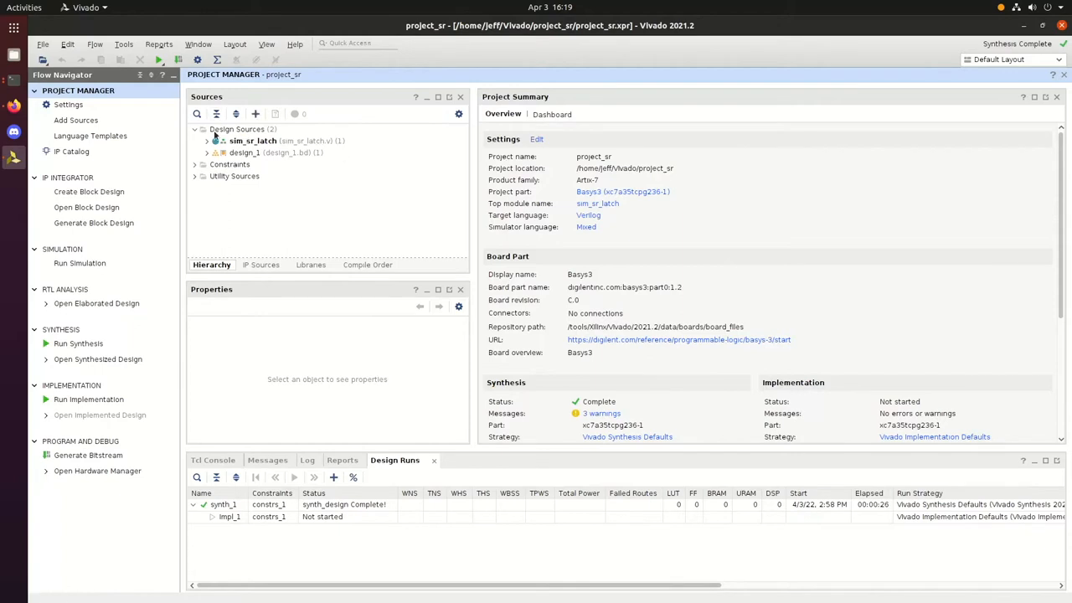
pyautogui.click(208, 140)
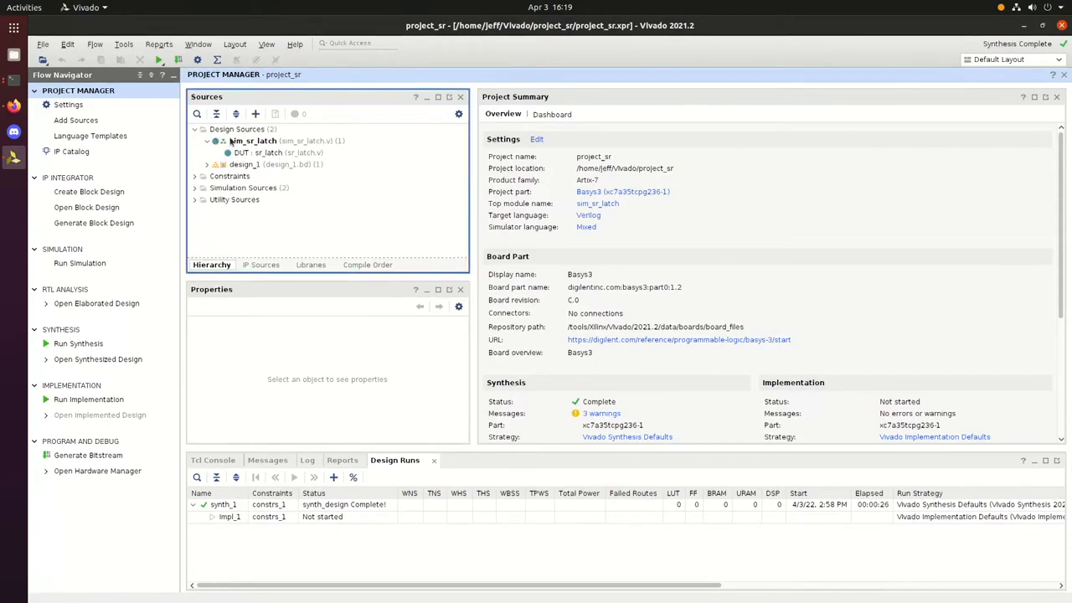
pyautogui.click(273, 152)
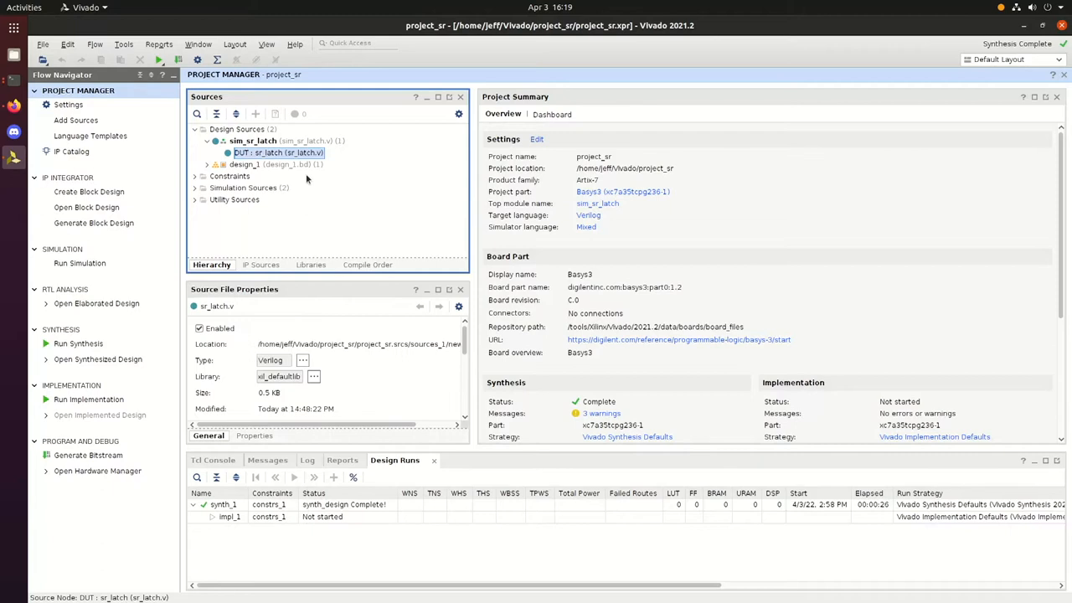
pyautogui.doubleClick(279, 152)
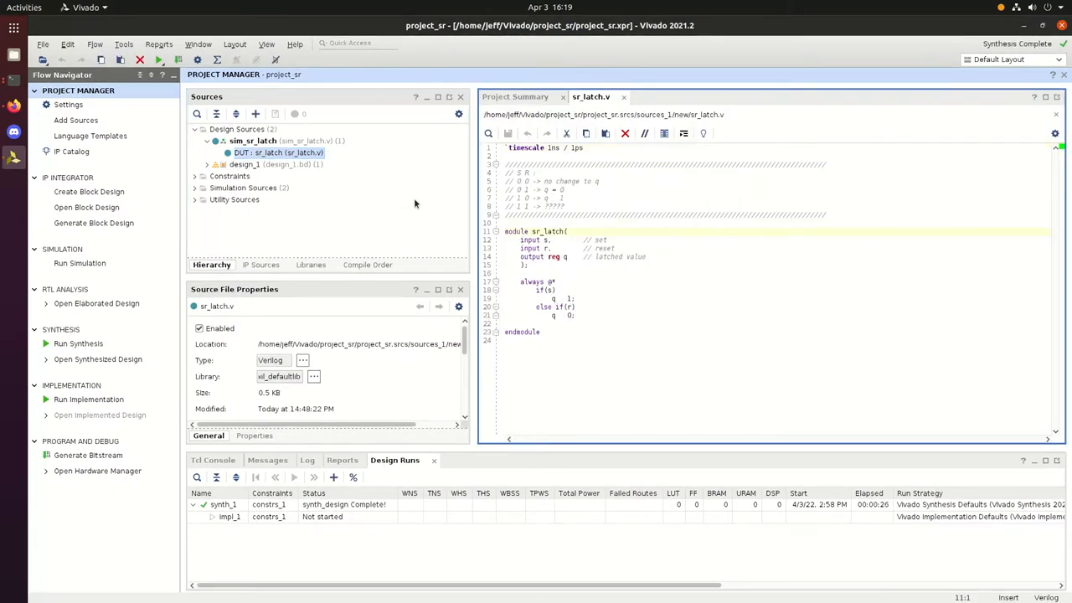
pyautogui.moveTo(450, 196)
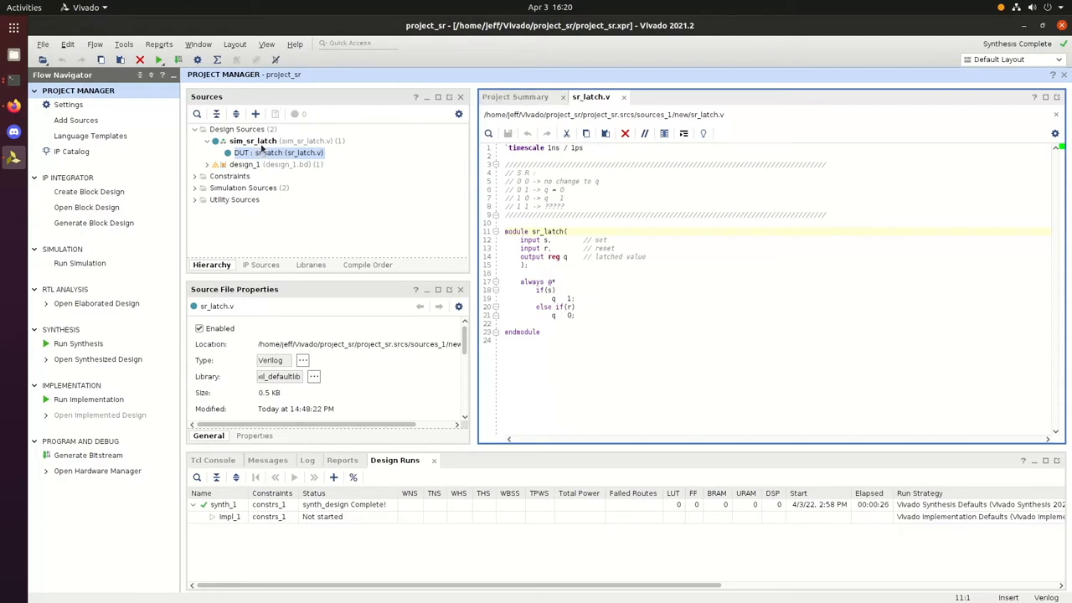
pyautogui.click(253, 141)
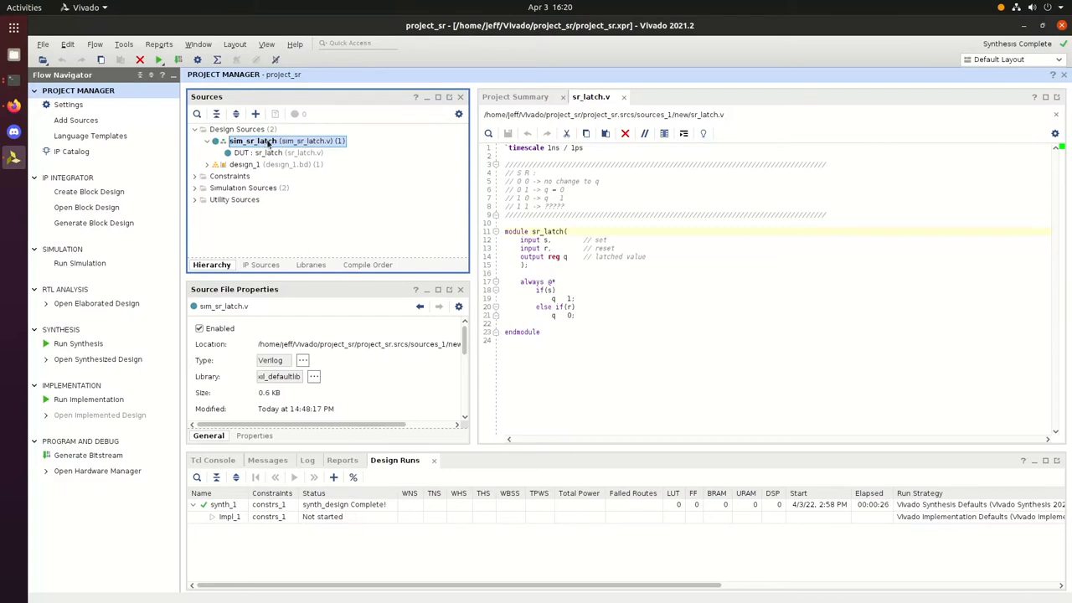
# Step: Open sim_sr_latch.v, the testbench driving set and reset through the DUT
pyautogui.doubleClick(252, 140)
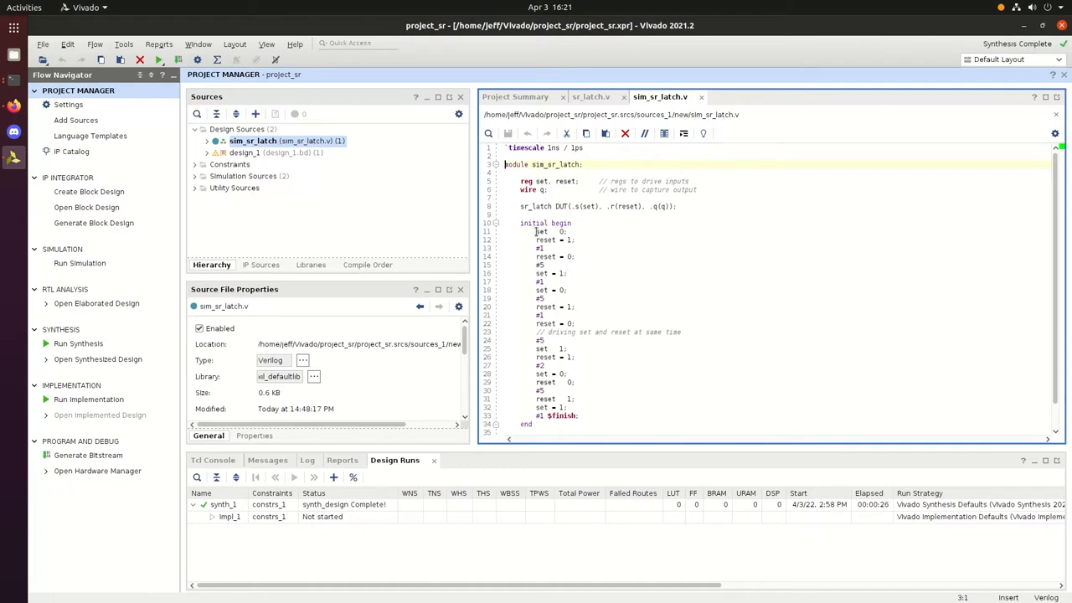
pyautogui.moveTo(543, 248)
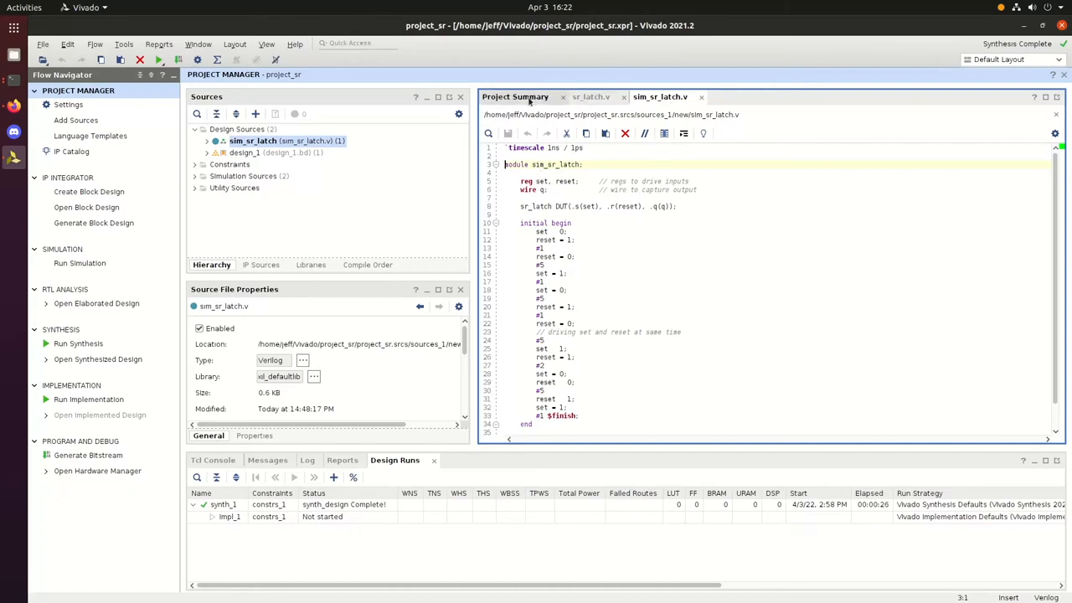
pyautogui.moveTo(97, 303)
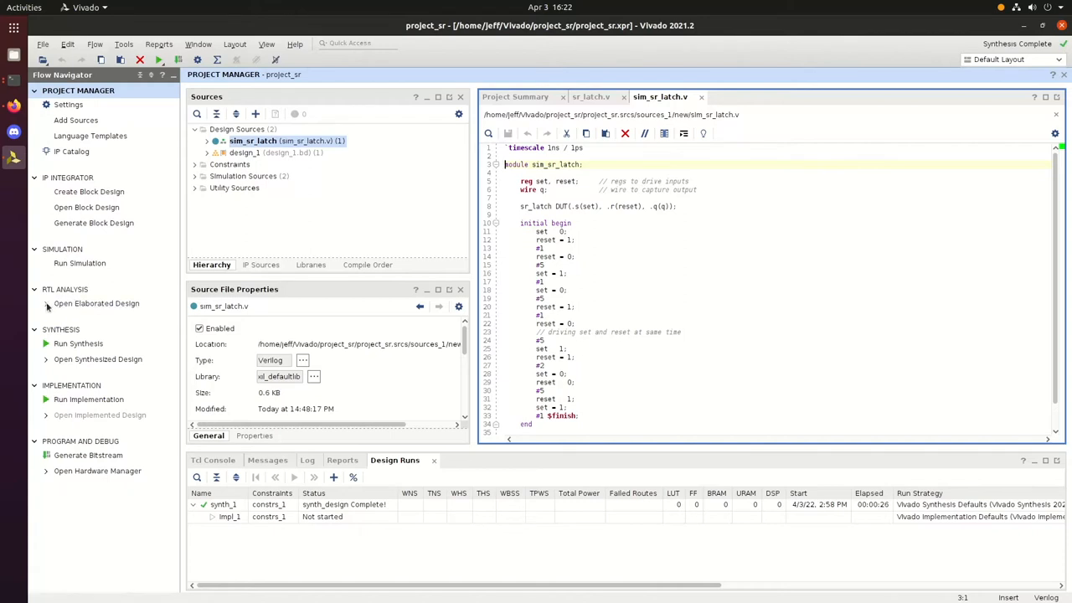
# Step: Generate the elaborated-design schematic showing the RTL latch, then close that schematic tab
pyautogui.click(97, 303)
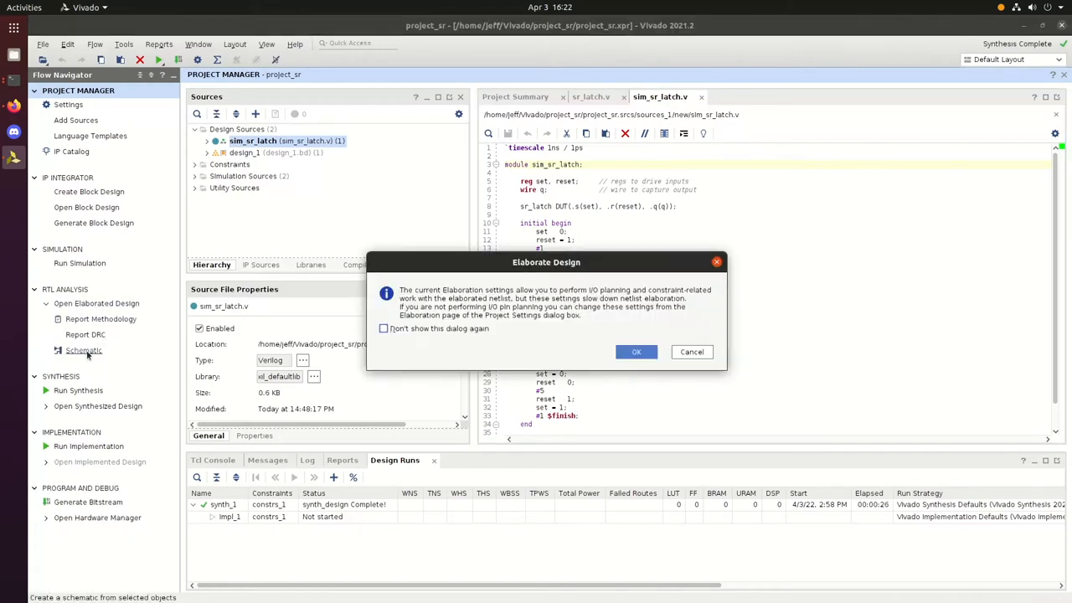
pyautogui.click(636, 351)
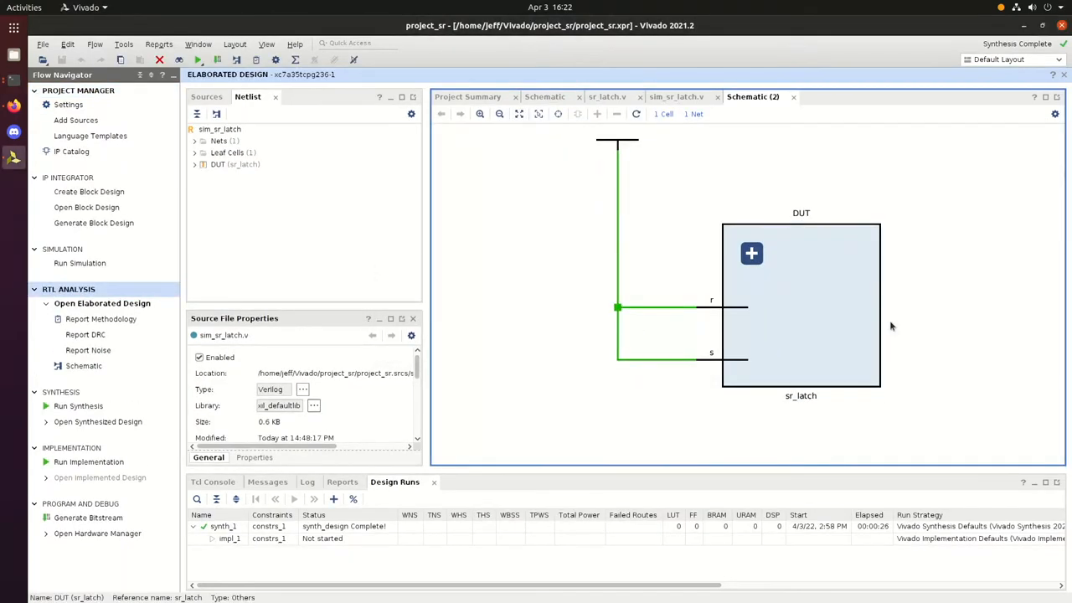
pyautogui.moveTo(845, 333)
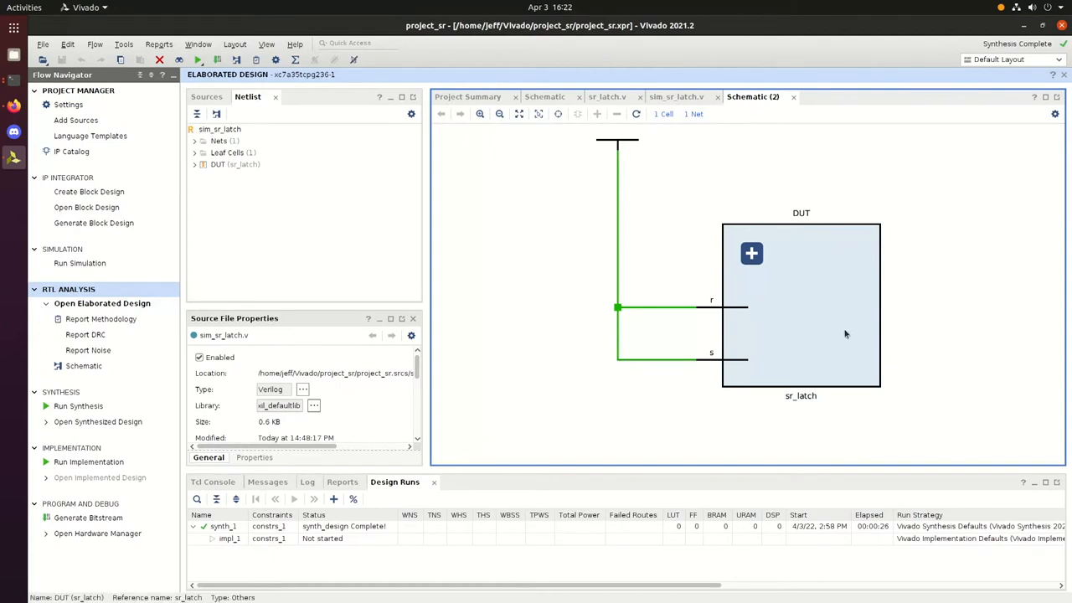
pyautogui.moveTo(821, 332)
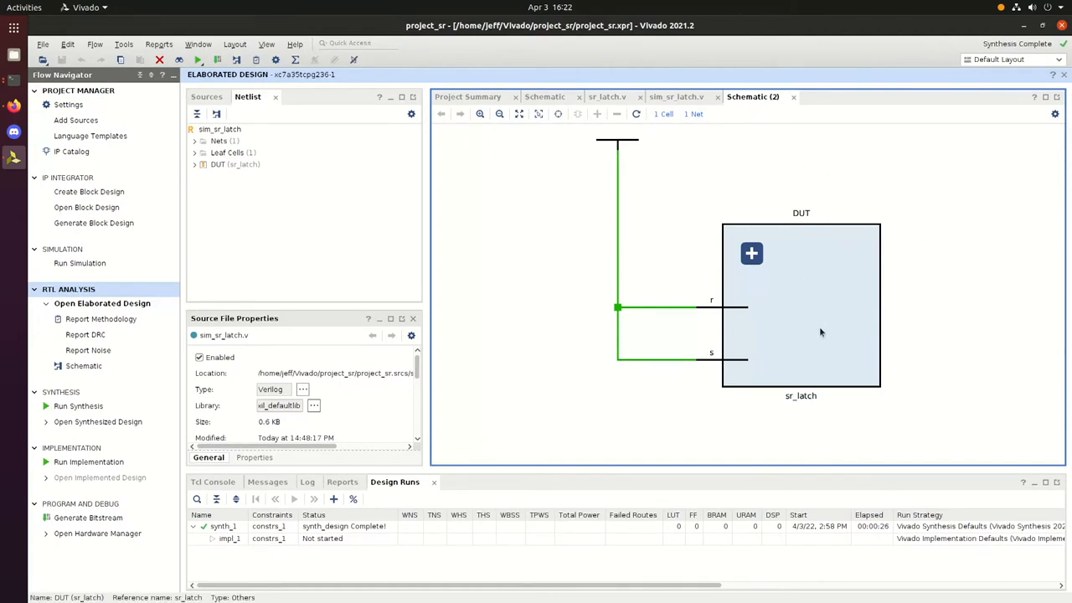
pyautogui.moveTo(764, 325)
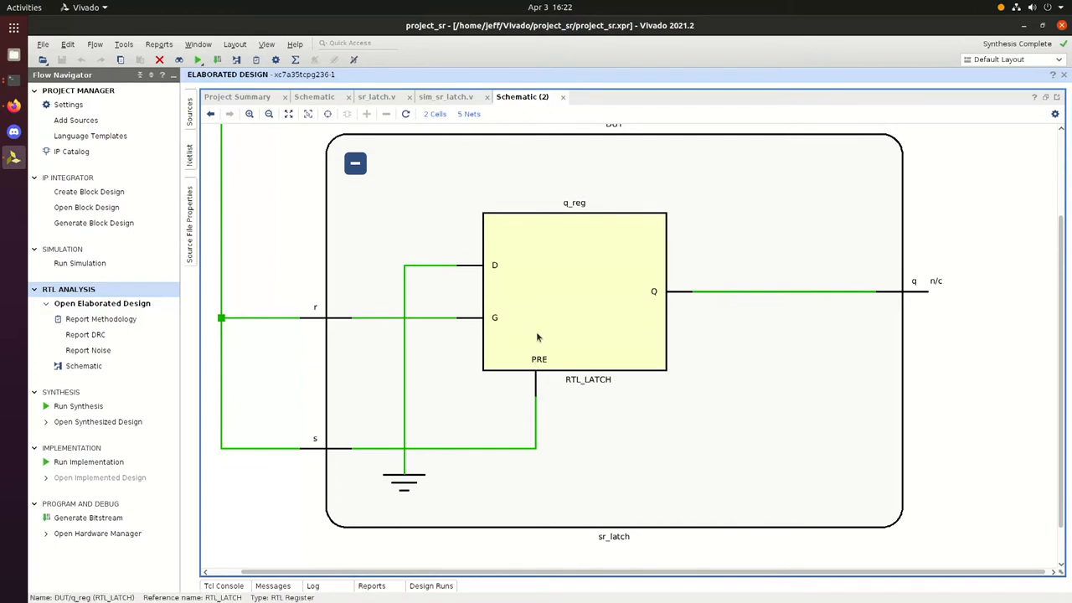
pyautogui.moveTo(957, 318)
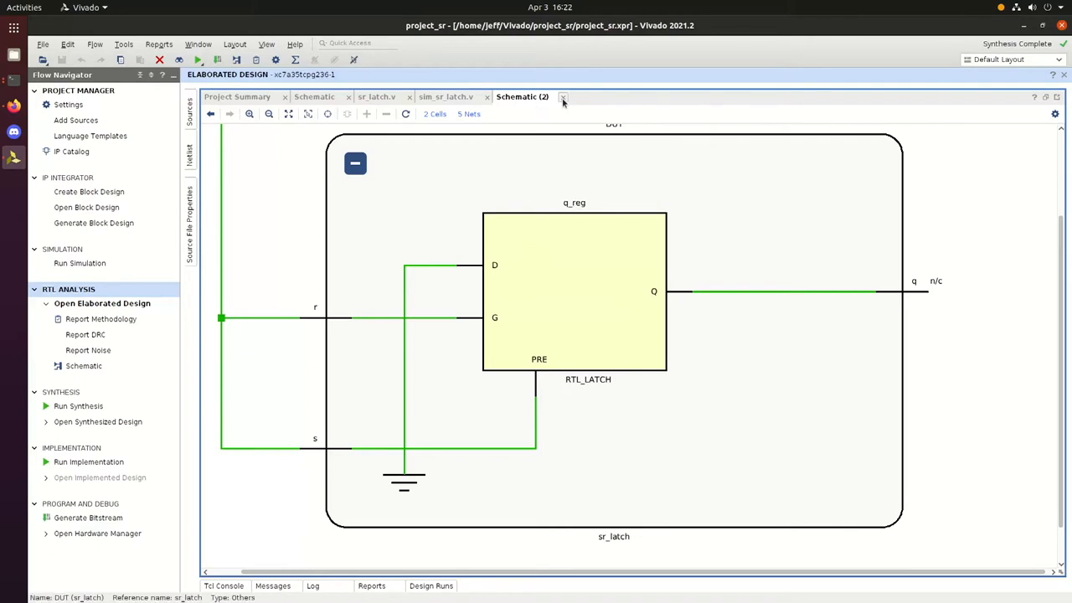
pyautogui.click(563, 96)
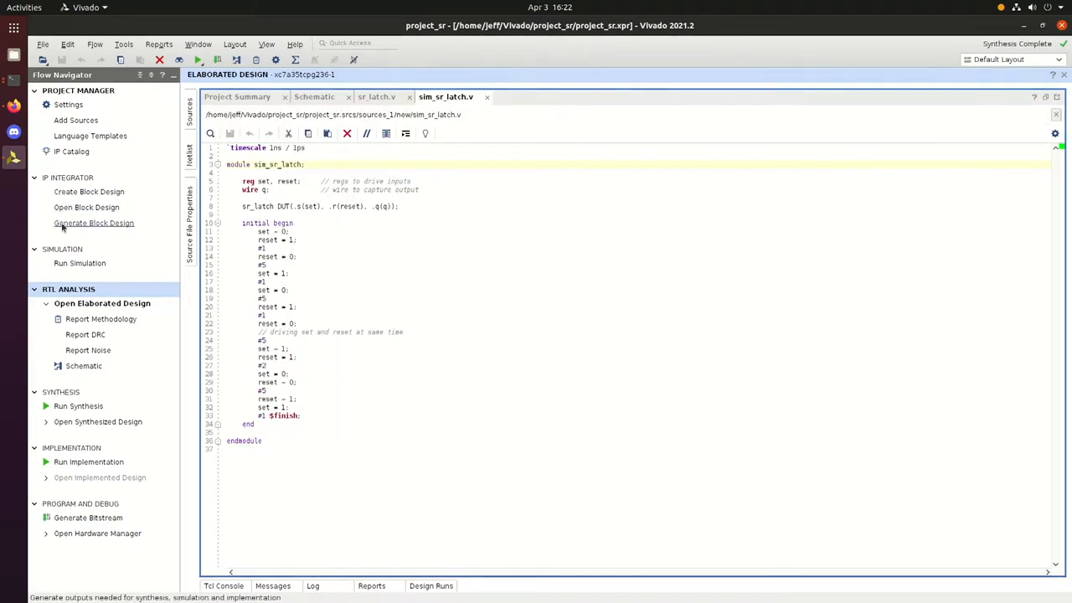
pyautogui.click(79, 263)
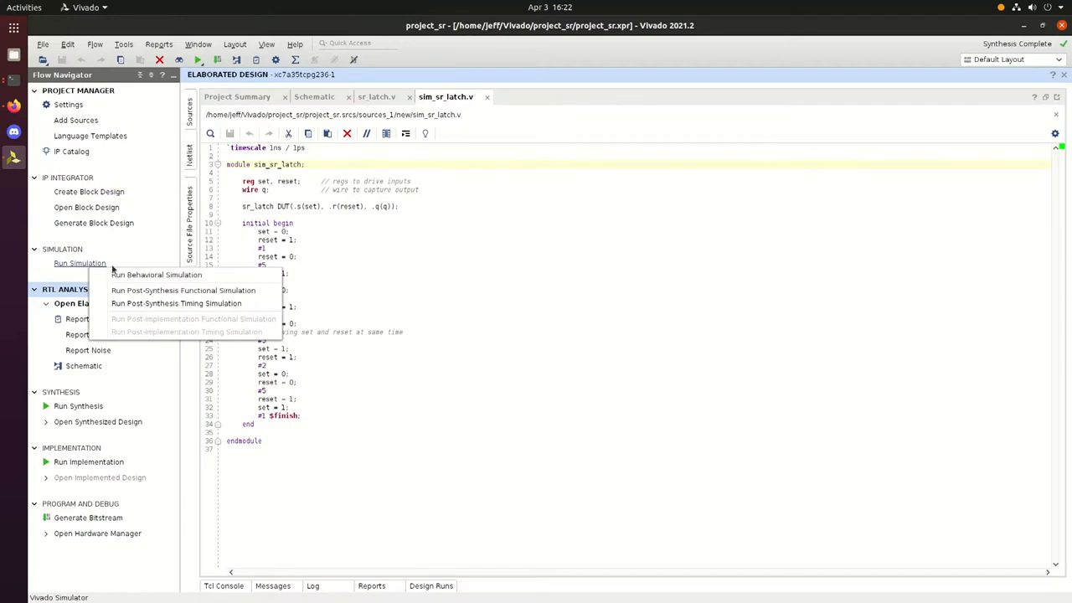
pyautogui.click(156, 274)
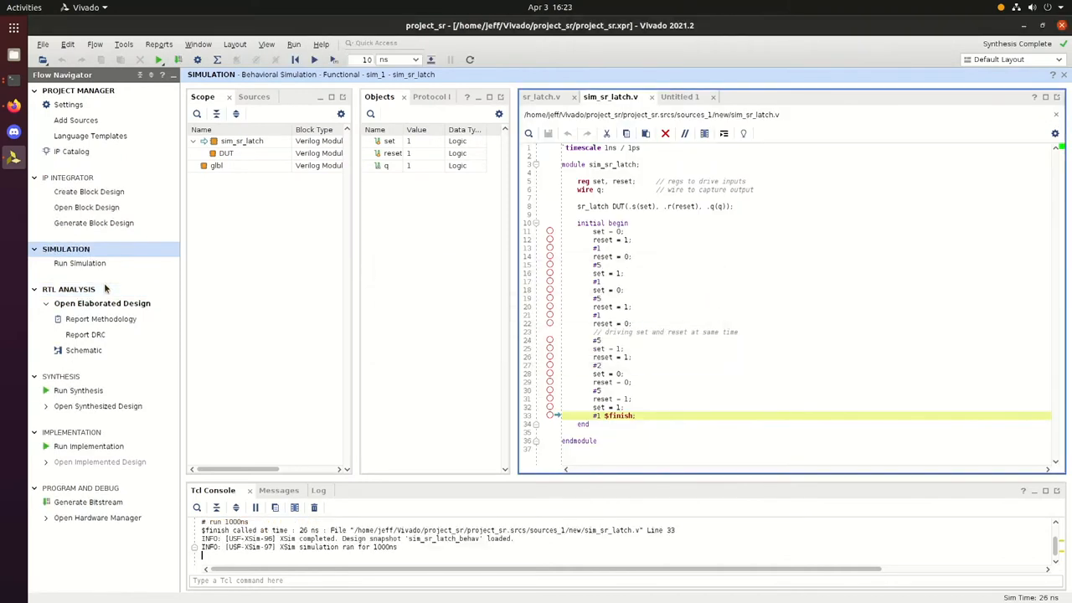
pyautogui.click(679, 96)
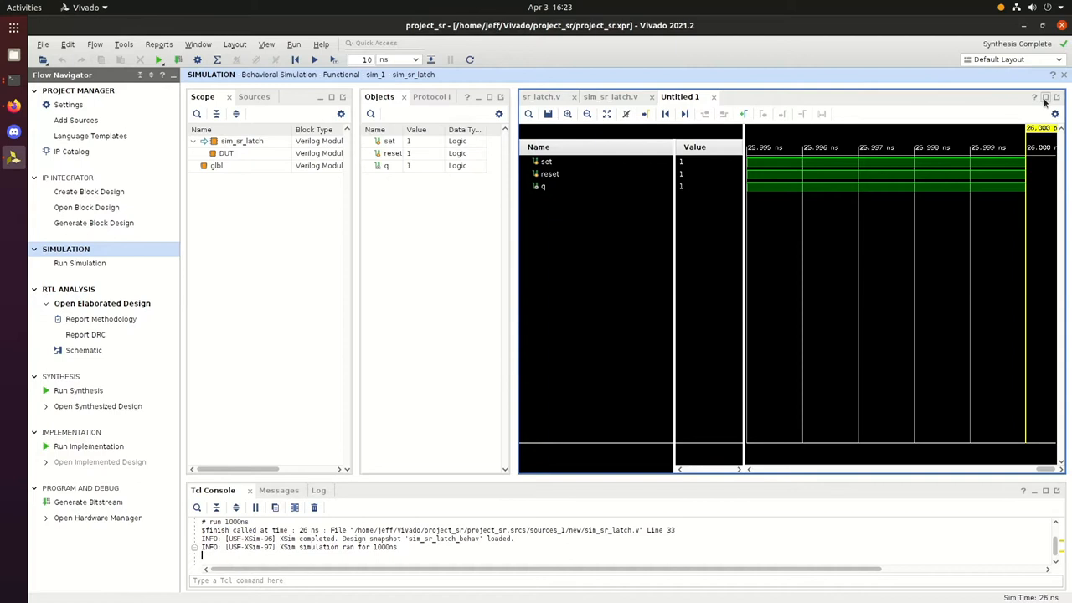
pyautogui.click(1045, 97)
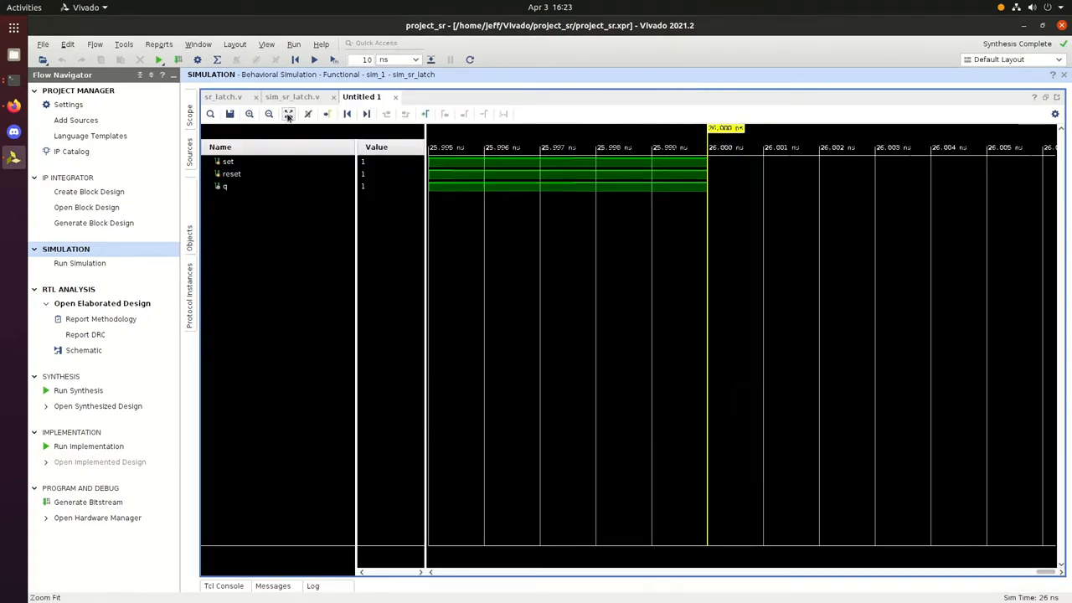
pyautogui.click(287, 114)
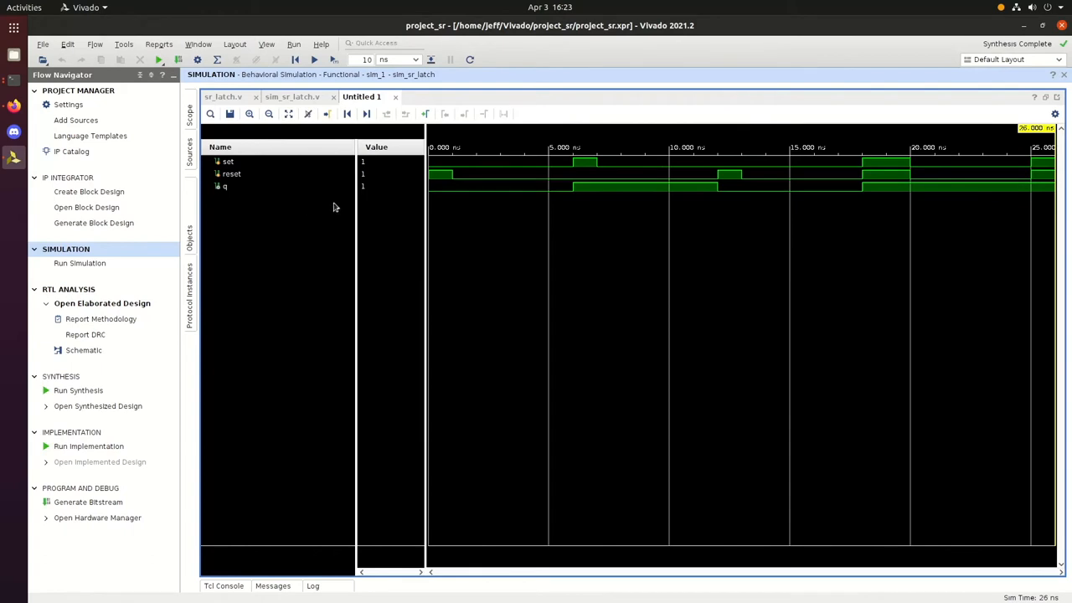
pyautogui.moveTo(396, 223)
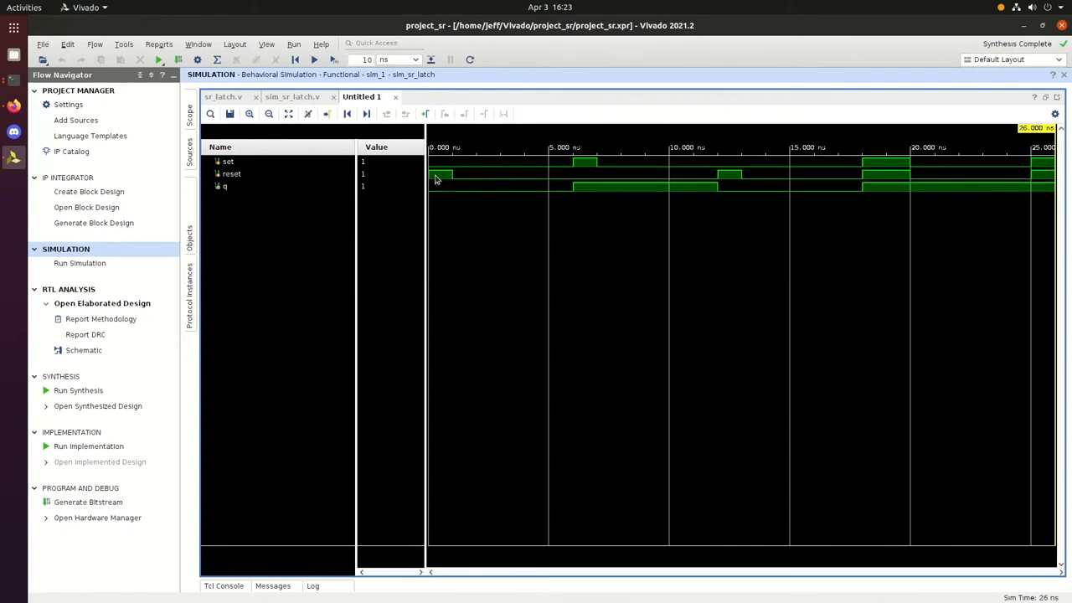
pyautogui.moveTo(431, 178)
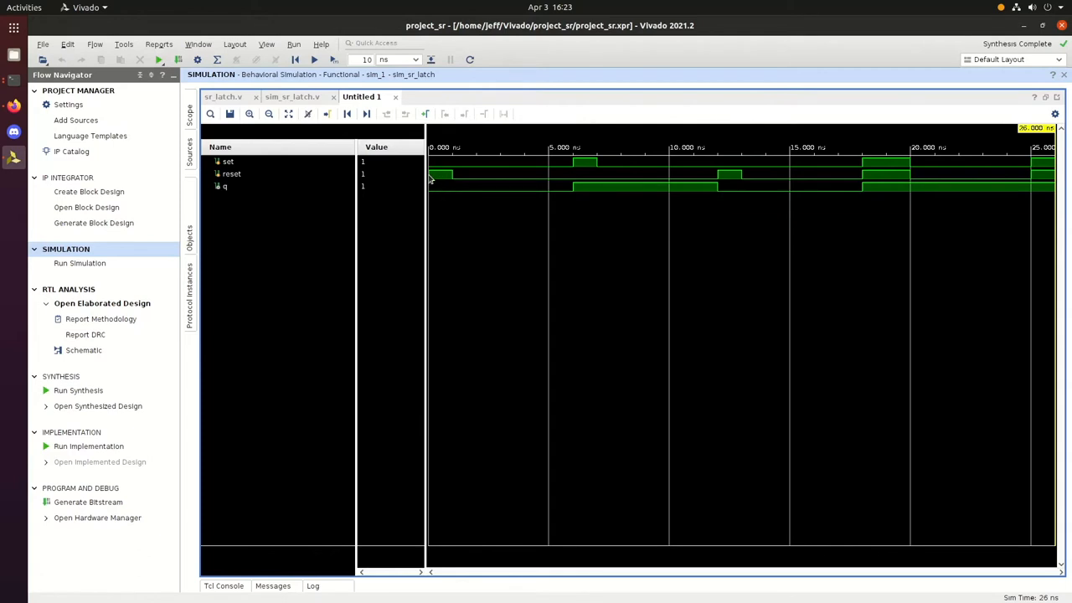
pyautogui.moveTo(465, 194)
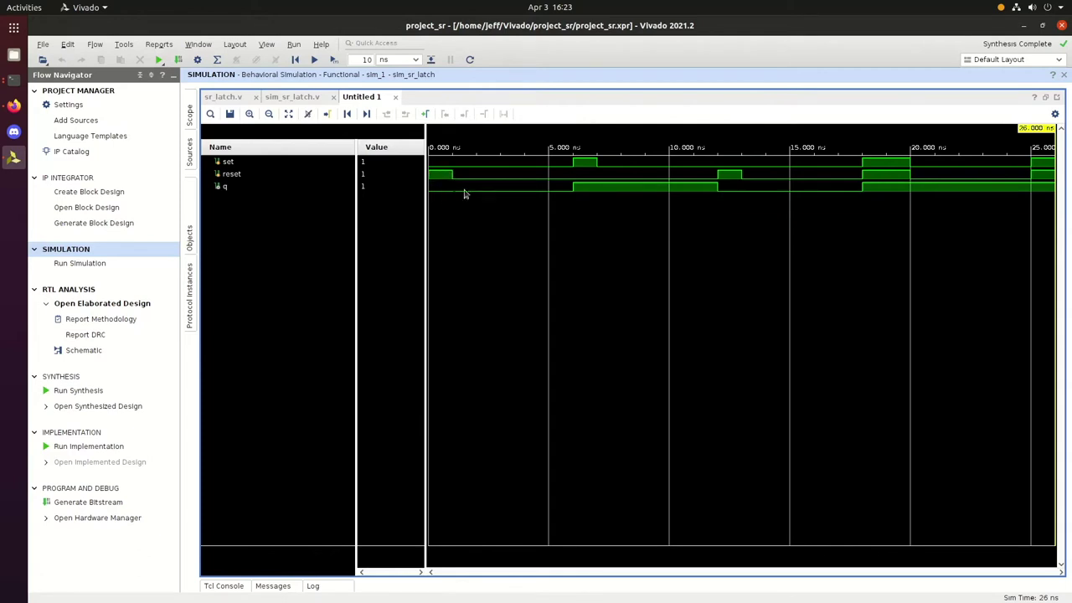
pyautogui.moveTo(576, 172)
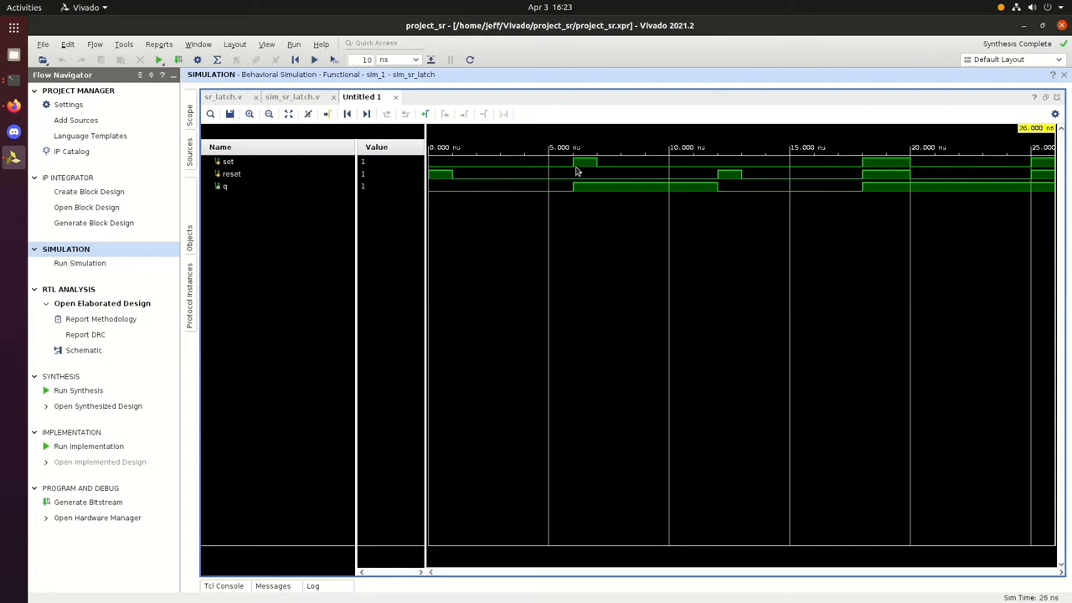
pyautogui.moveTo(576, 161)
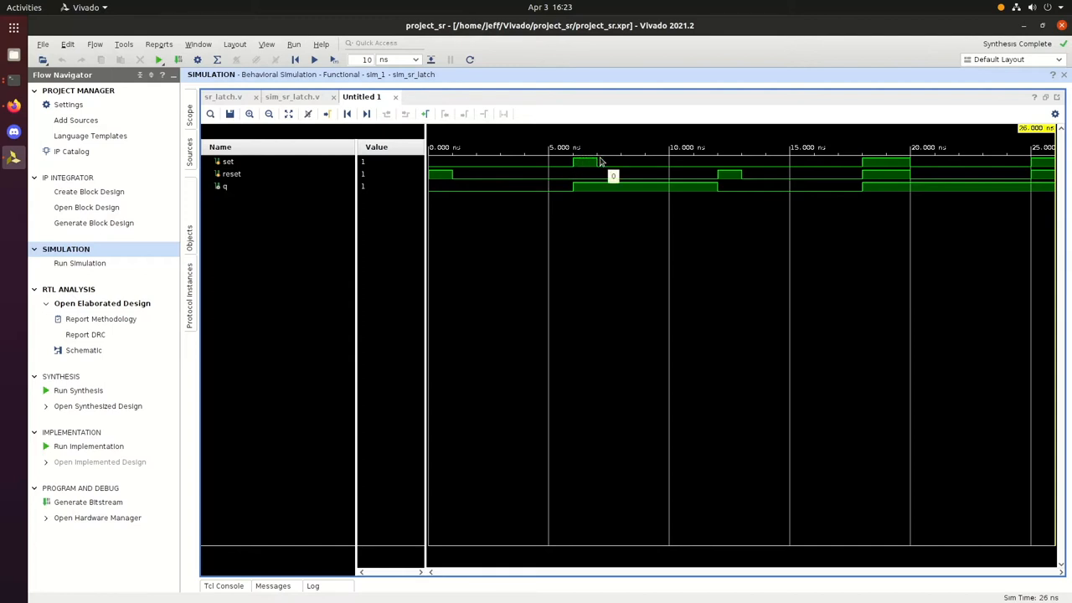
pyautogui.moveTo(576, 186)
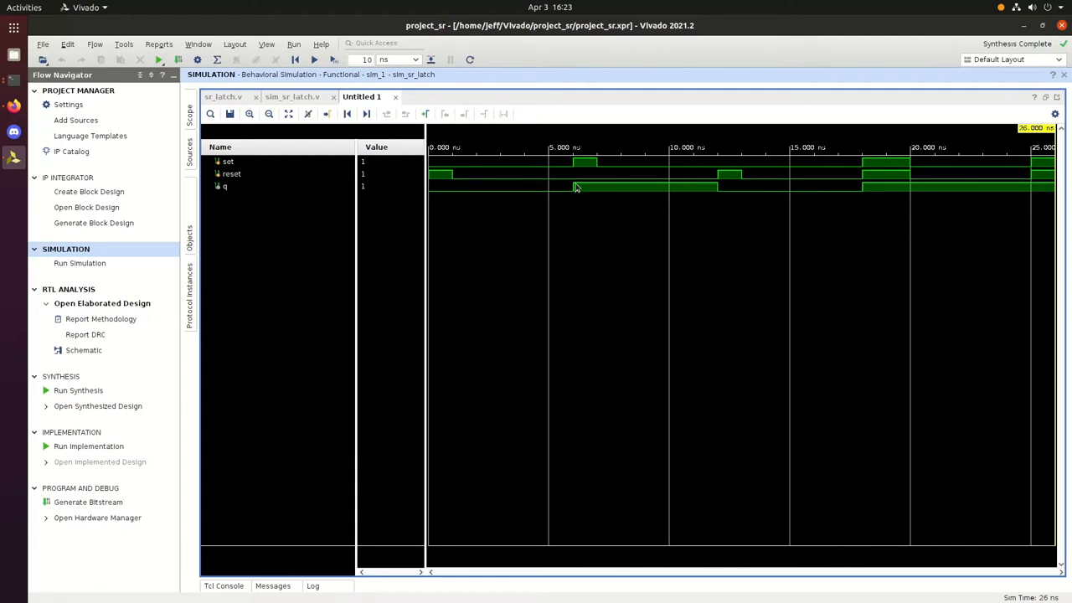
pyautogui.moveTo(610, 186)
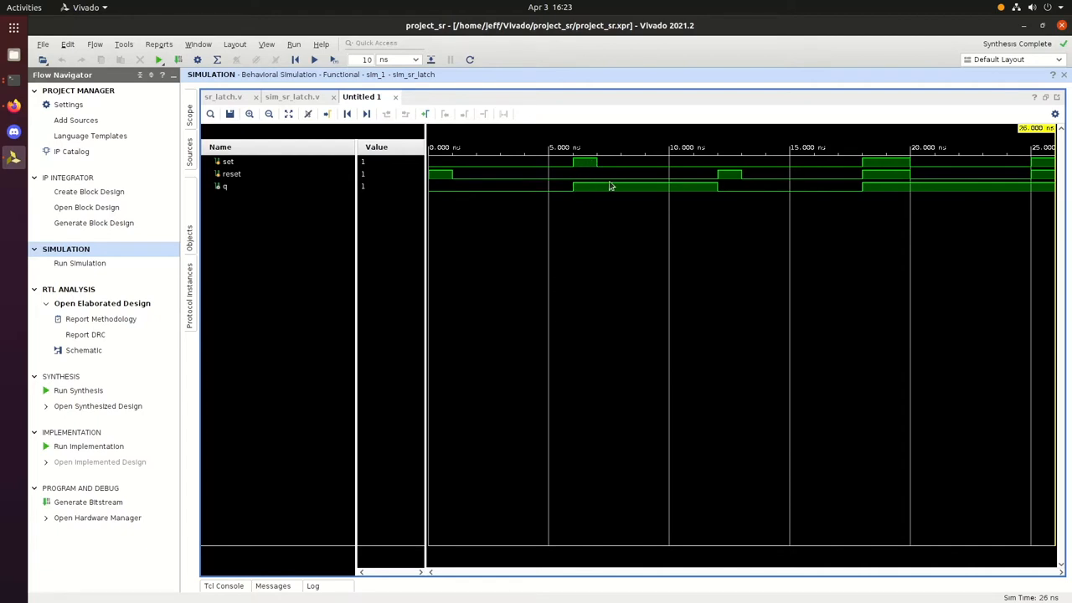
pyautogui.moveTo(714, 189)
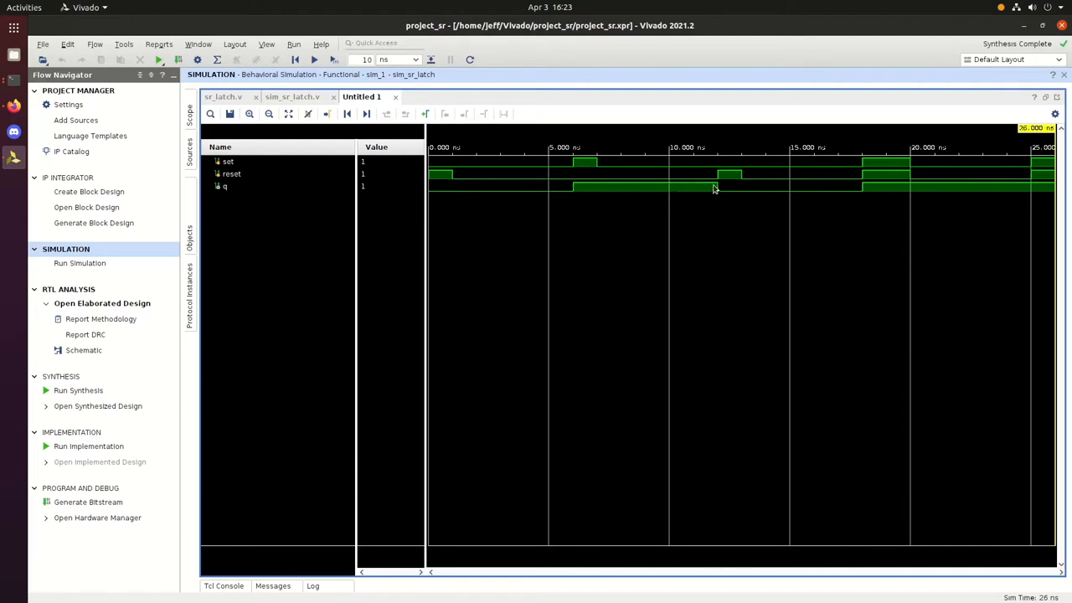
pyautogui.moveTo(723, 180)
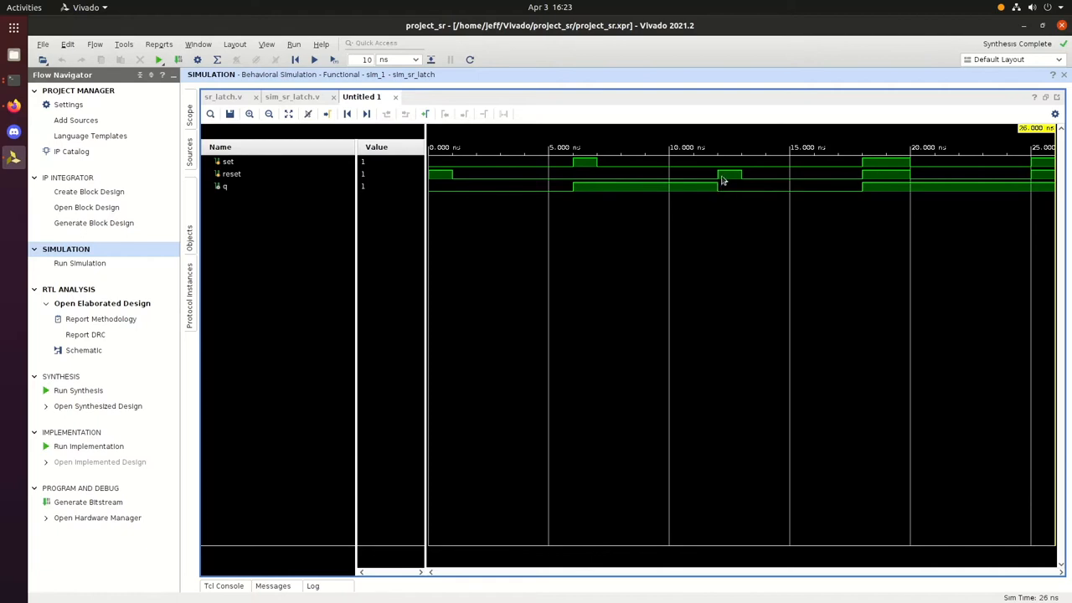
pyautogui.moveTo(737, 183)
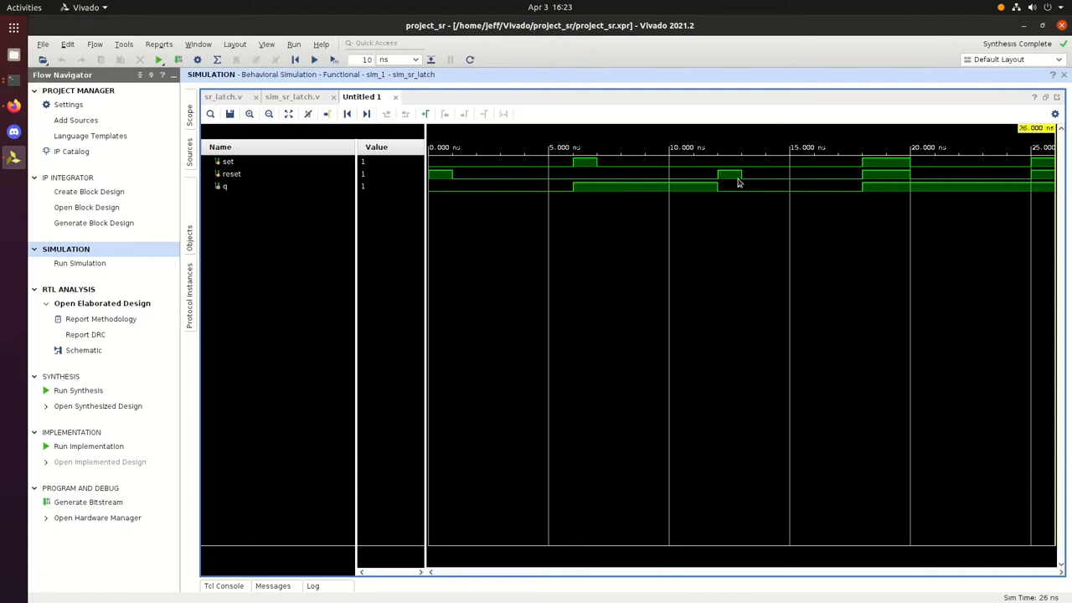
pyautogui.moveTo(732, 196)
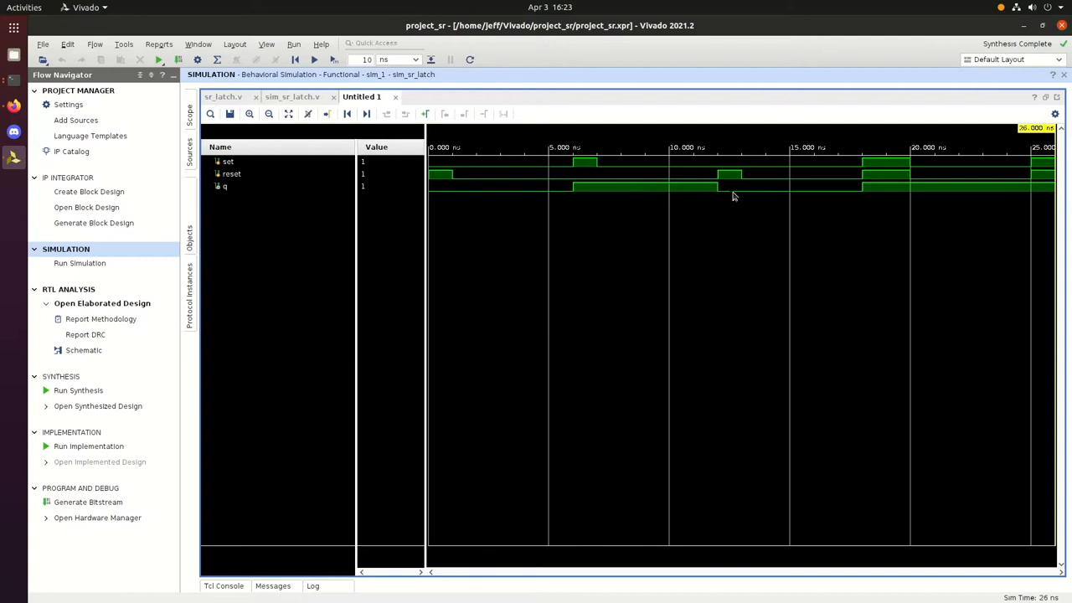
pyautogui.moveTo(823, 193)
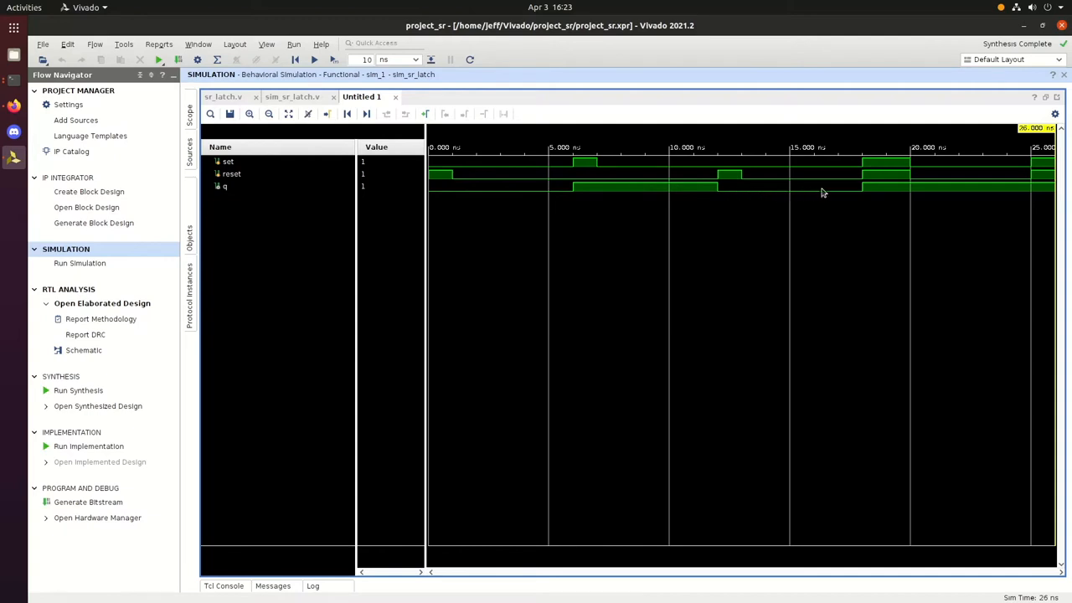
pyautogui.moveTo(827, 159)
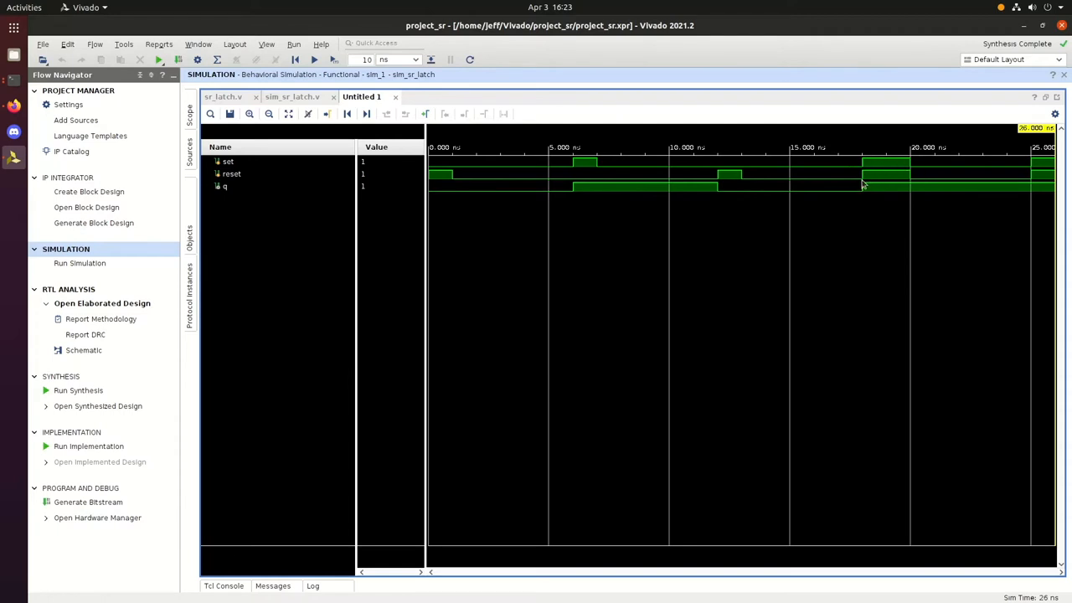
pyautogui.moveTo(913, 183)
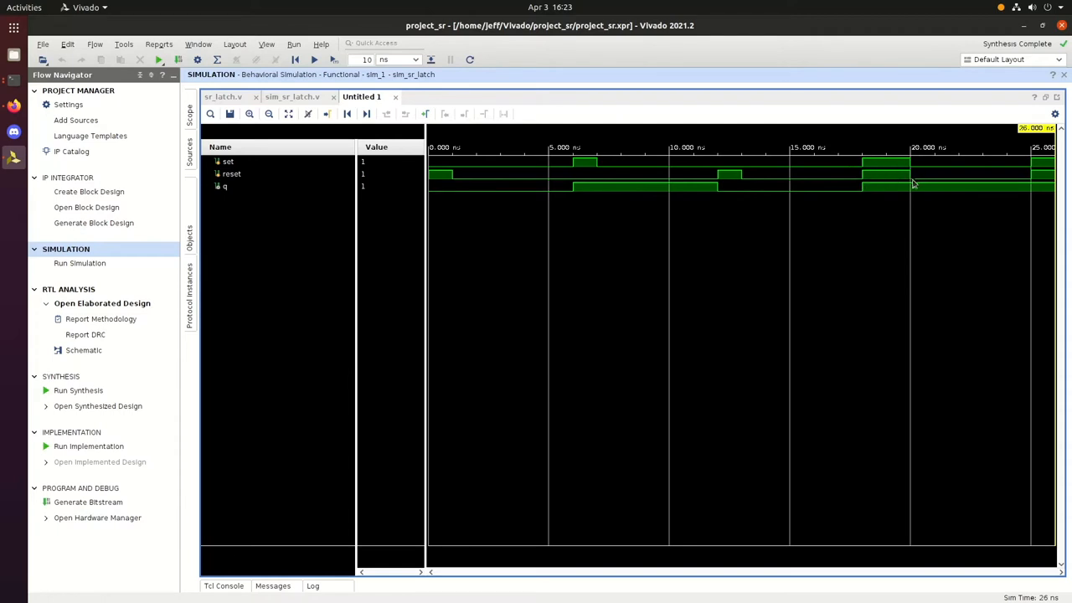
pyautogui.moveTo(914, 182)
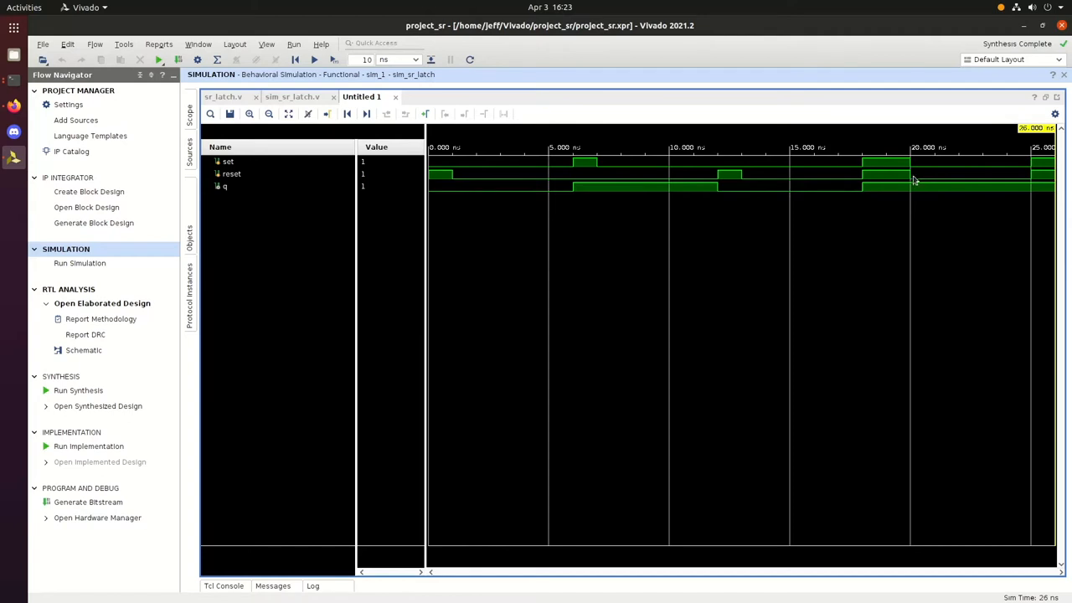
pyautogui.moveTo(858, 204)
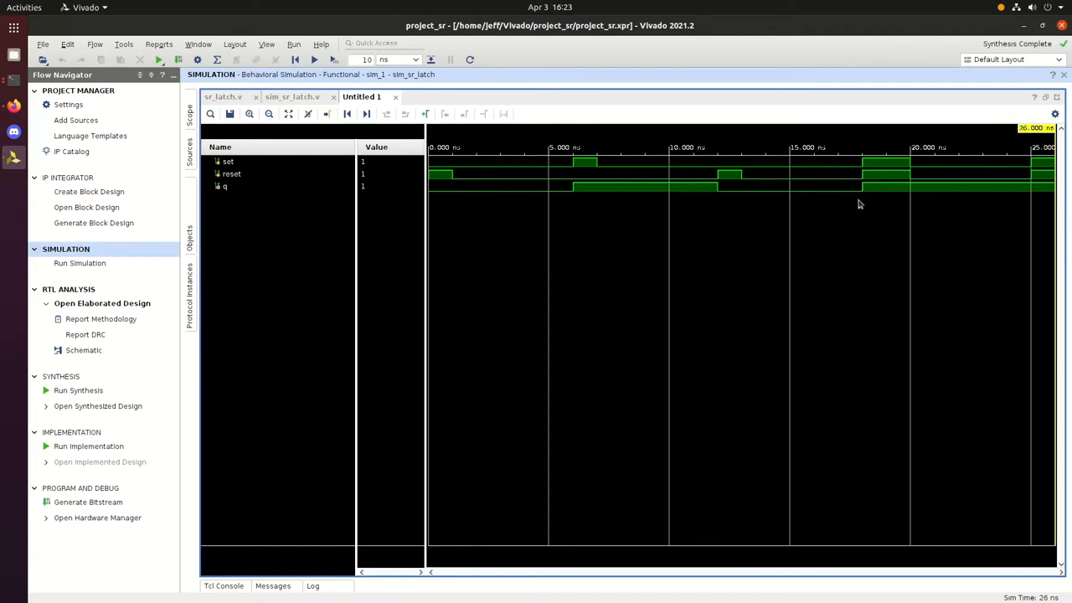
pyautogui.moveTo(861, 196)
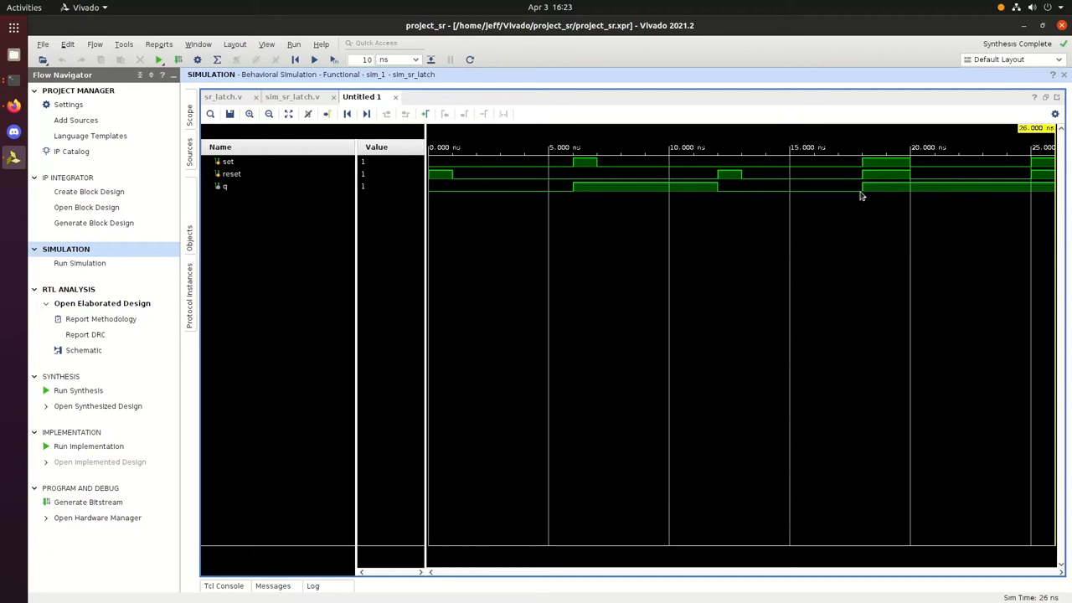
pyautogui.moveTo(863, 196)
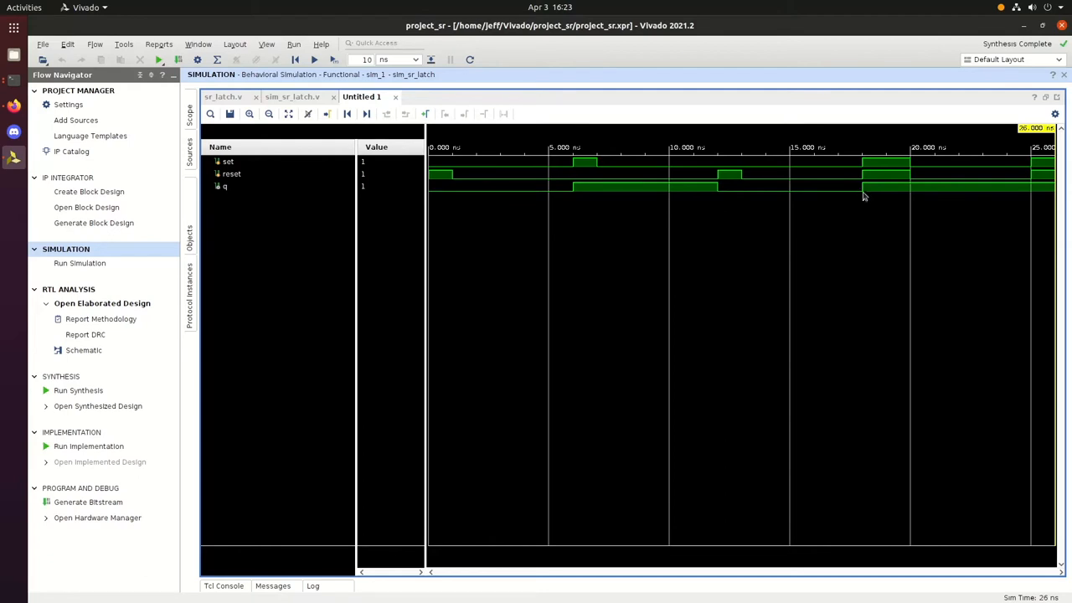
pyautogui.moveTo(865, 191)
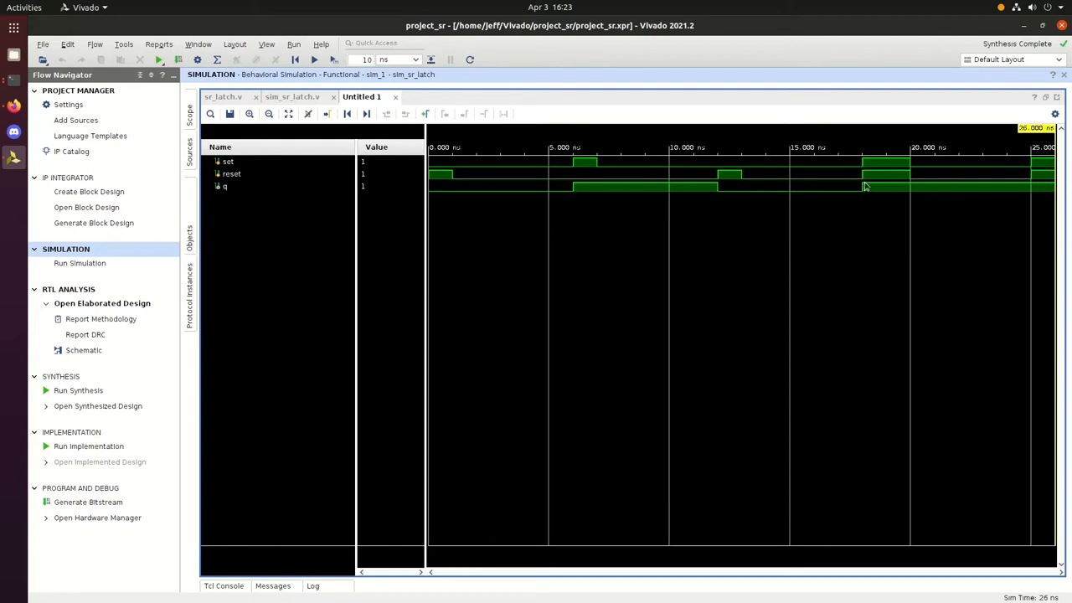
pyautogui.moveTo(912, 185)
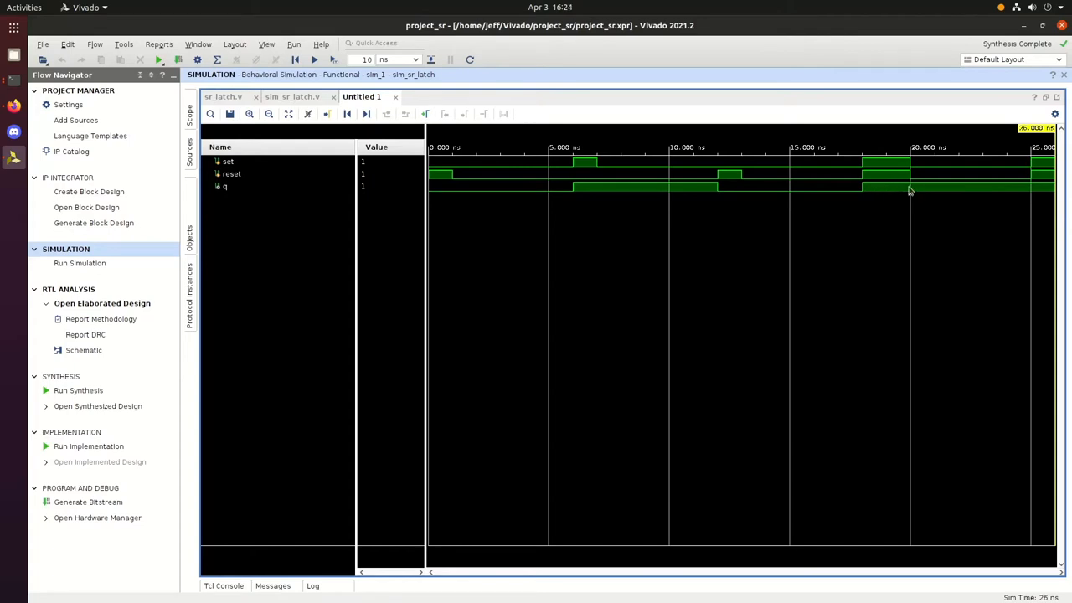
pyautogui.moveTo(900, 196)
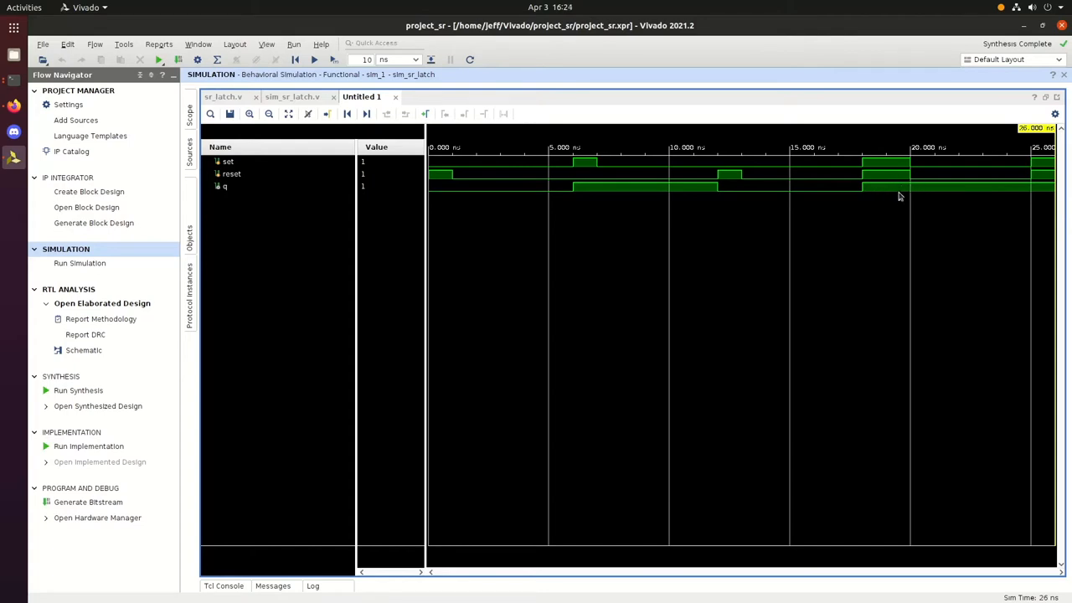
pyautogui.moveTo(1025, 166)
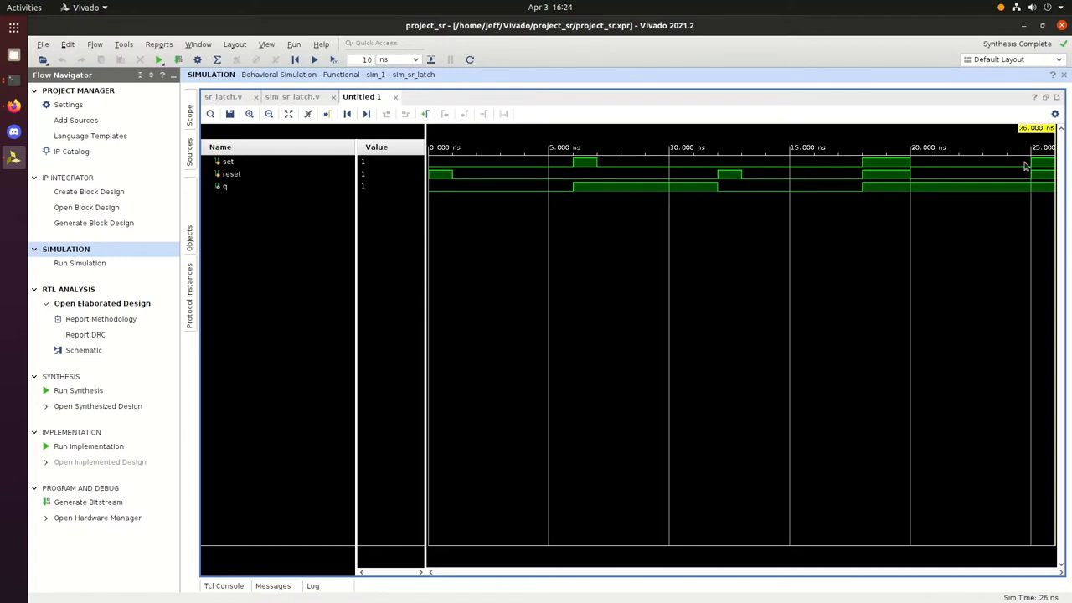
pyautogui.moveTo(932, 169)
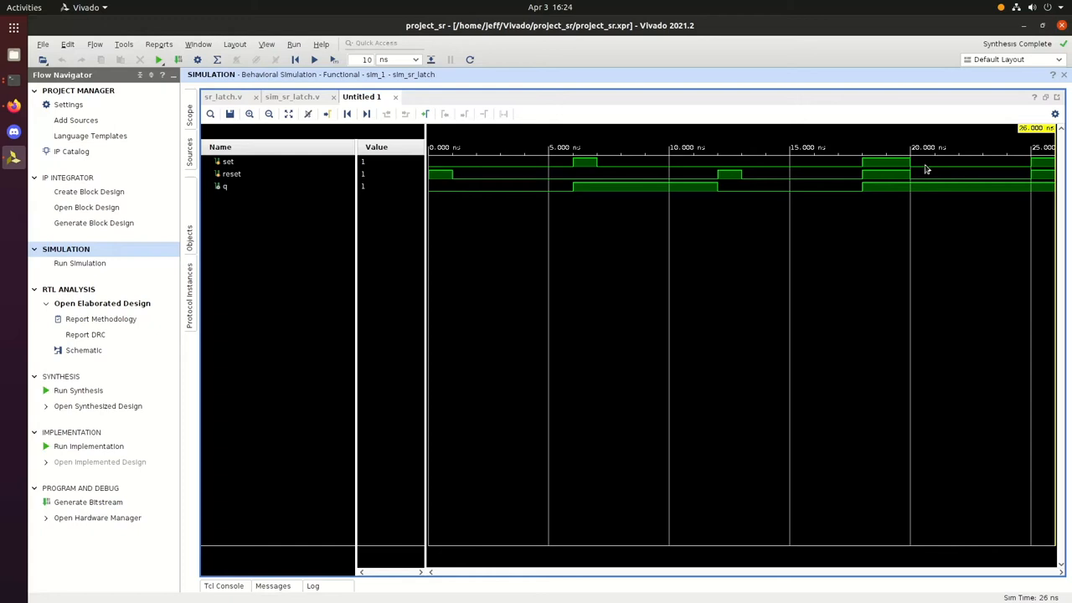
pyautogui.moveTo(1002, 193)
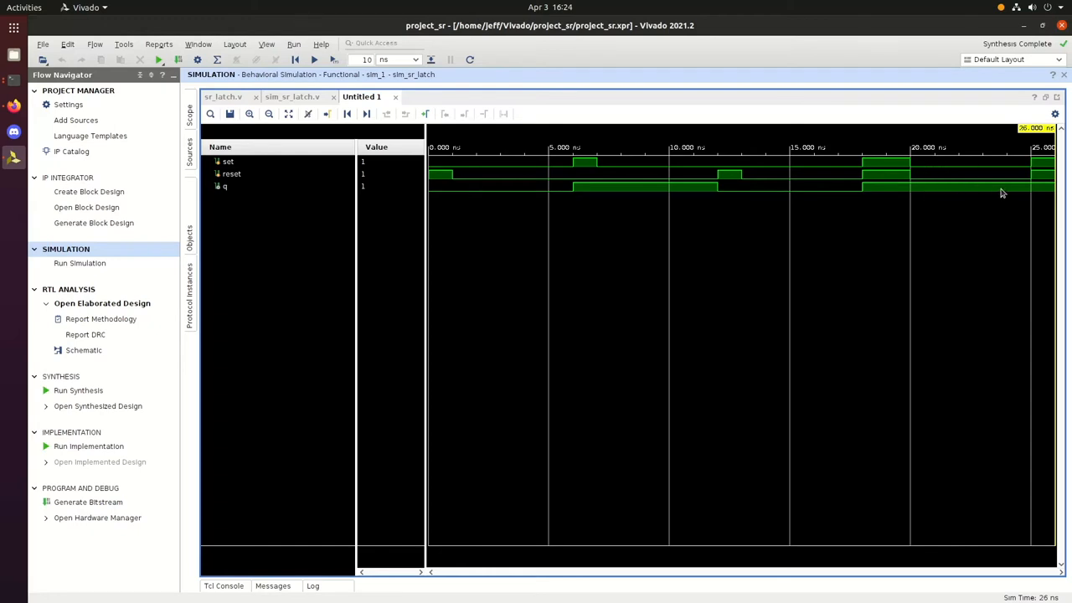
pyautogui.moveTo(1039, 166)
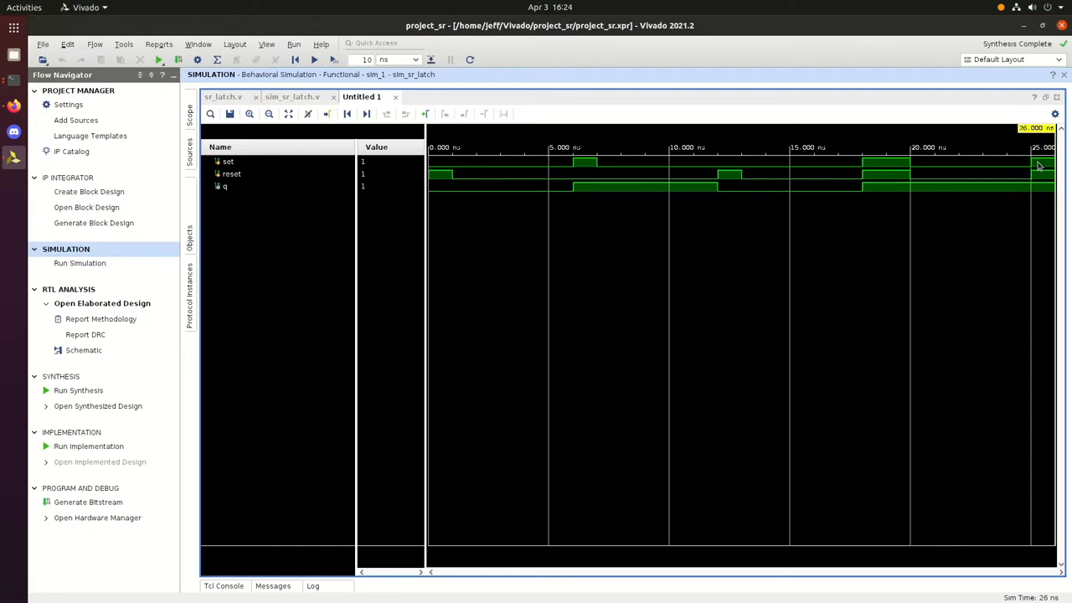
pyautogui.moveTo(1034, 189)
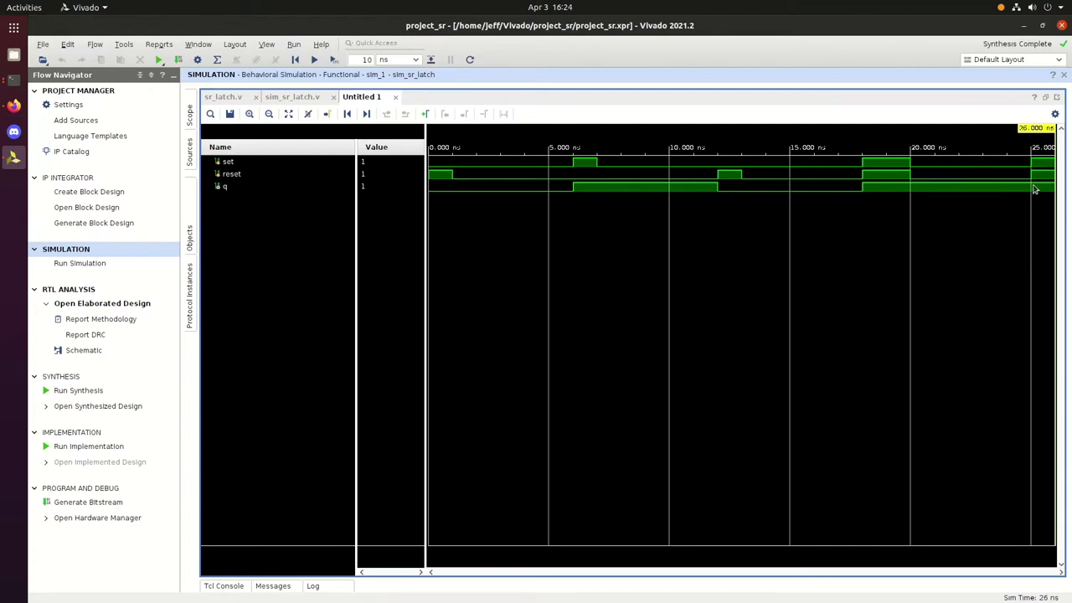
pyautogui.moveTo(1049, 188)
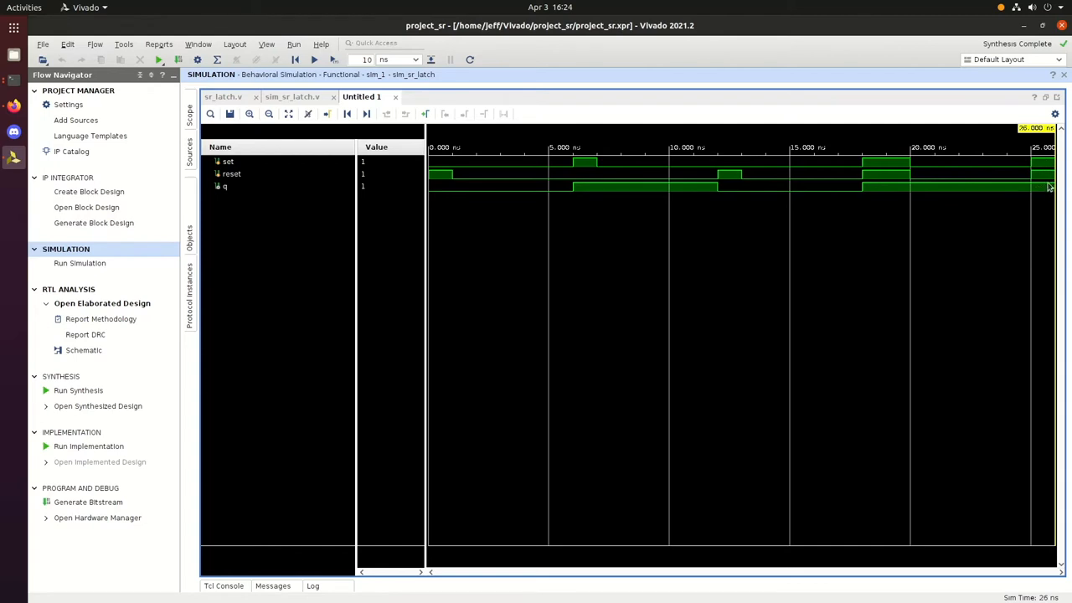
pyautogui.moveTo(939, 185)
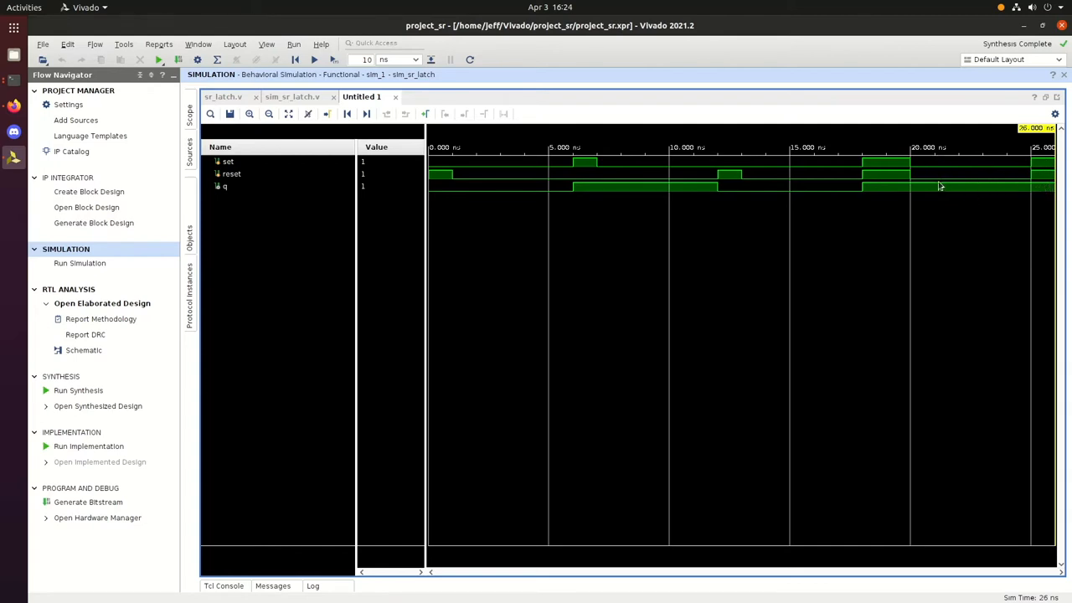
pyautogui.moveTo(823, 207)
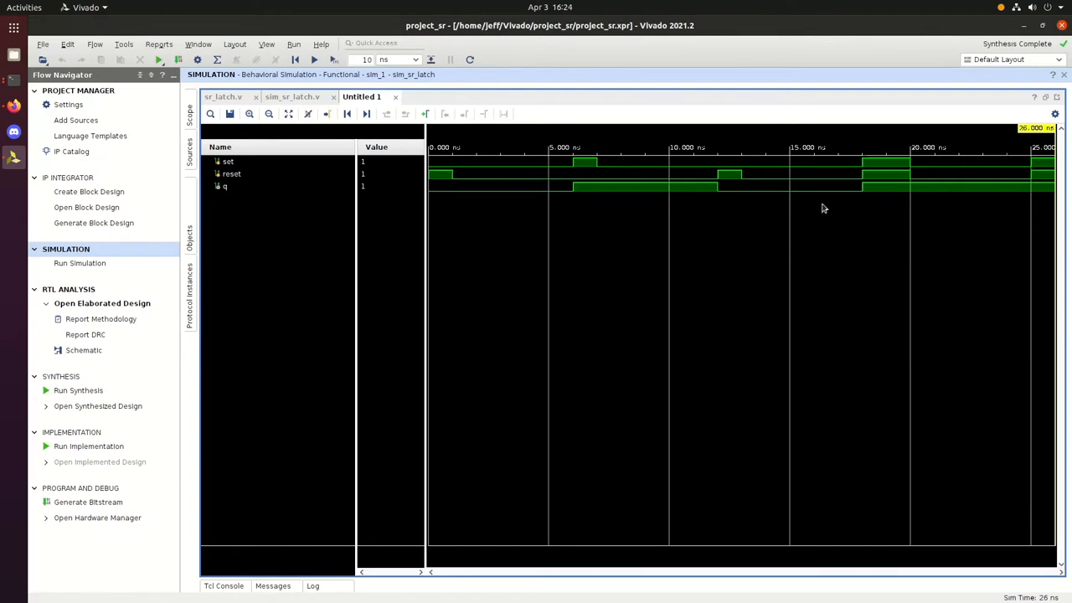
pyautogui.moveTo(798, 186)
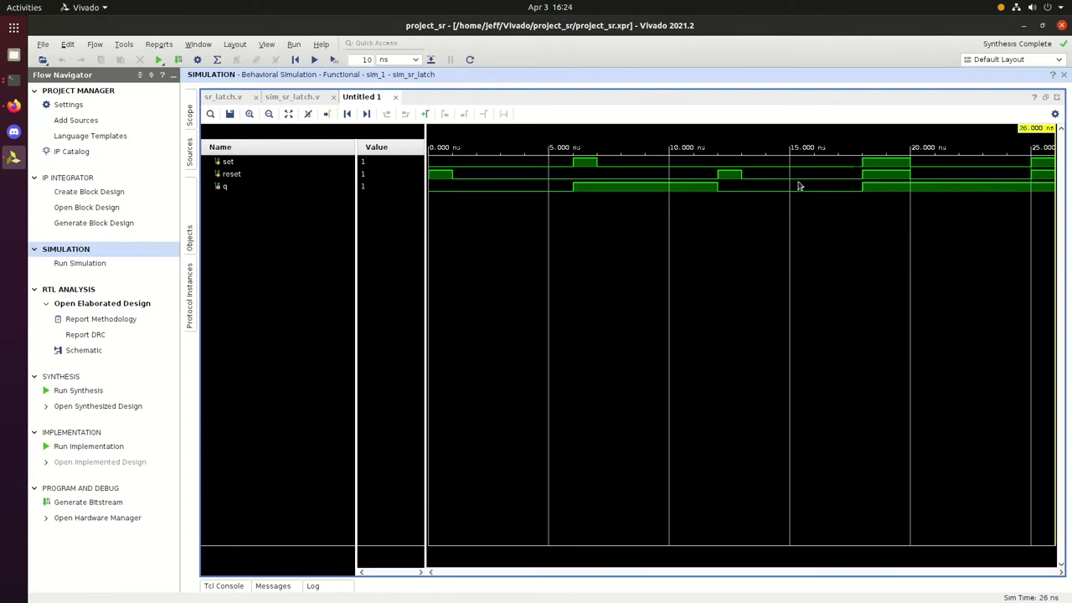
pyautogui.moveTo(869, 237)
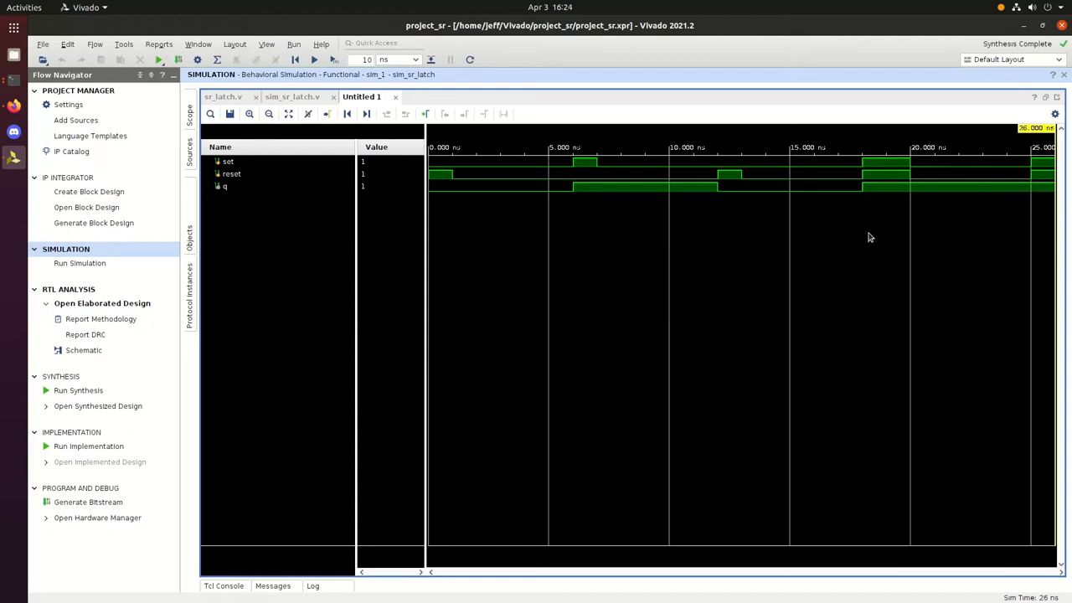
pyautogui.moveTo(159, 127)
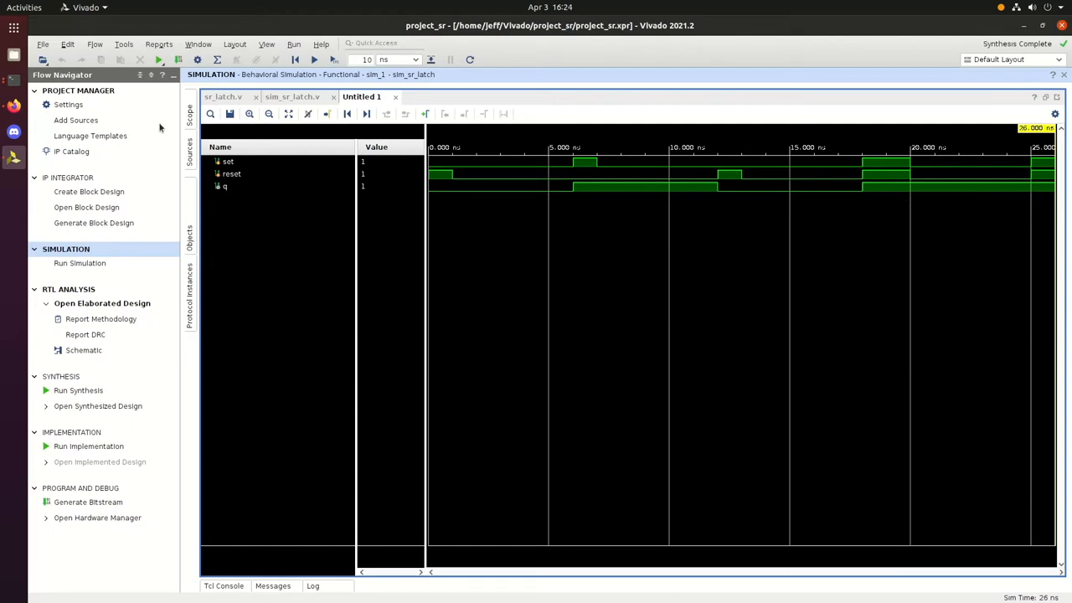
pyautogui.moveTo(542, 54)
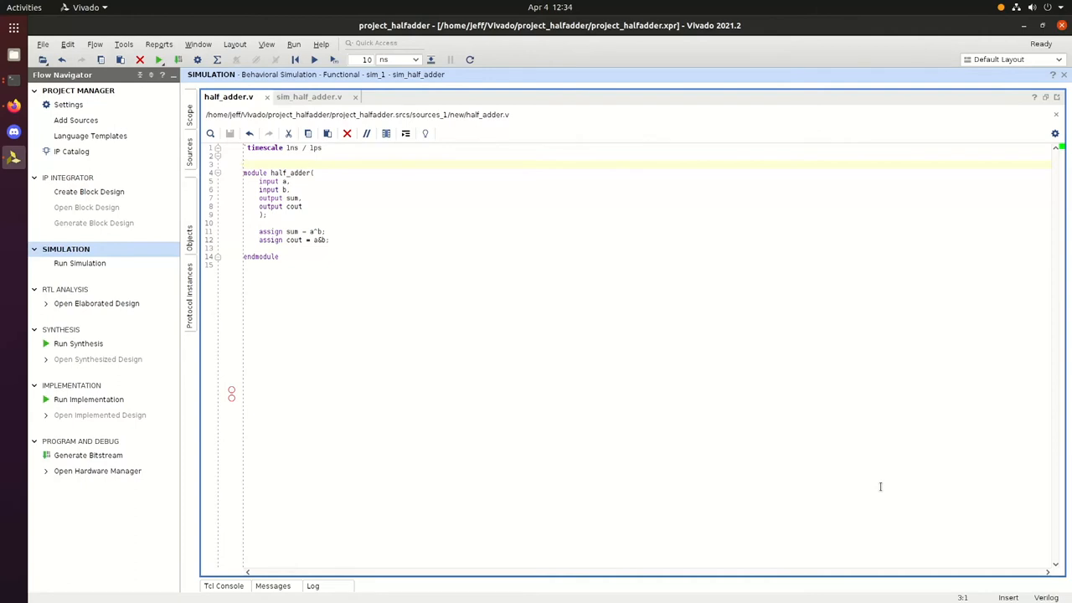
pyautogui.moveTo(331, 325)
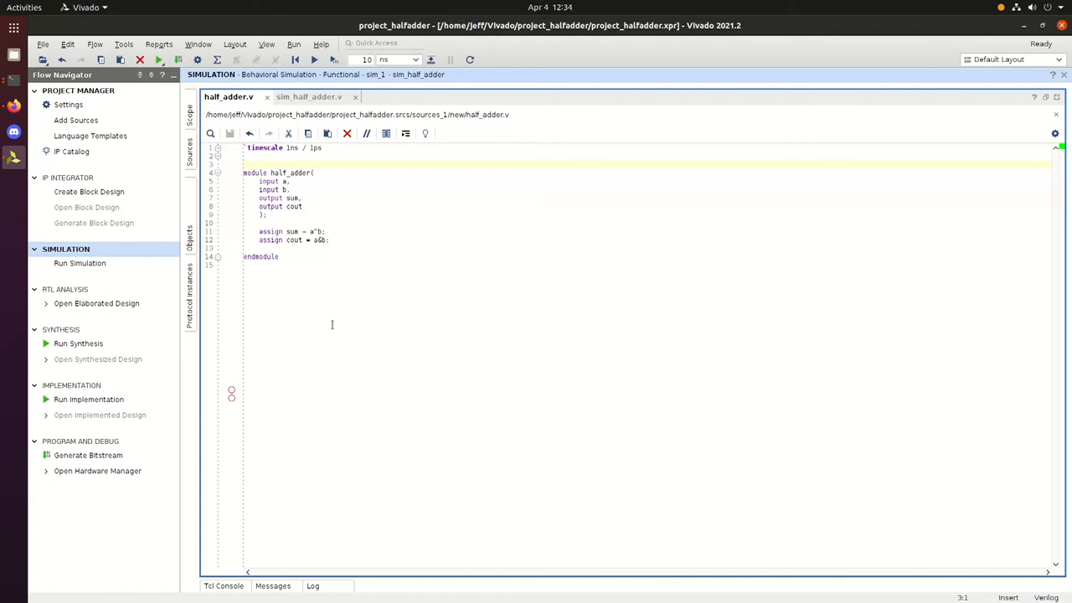
pyautogui.moveTo(333, 307)
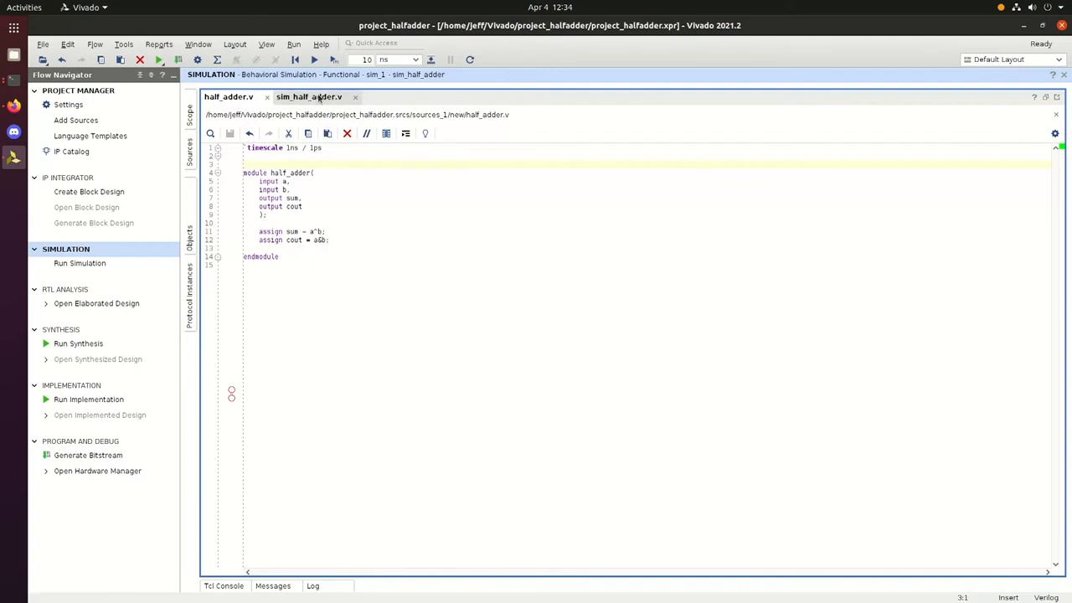
# Step: Review the sim_half_adder.v stimulus and relaunch the behavioral simulation
pyautogui.click(309, 96)
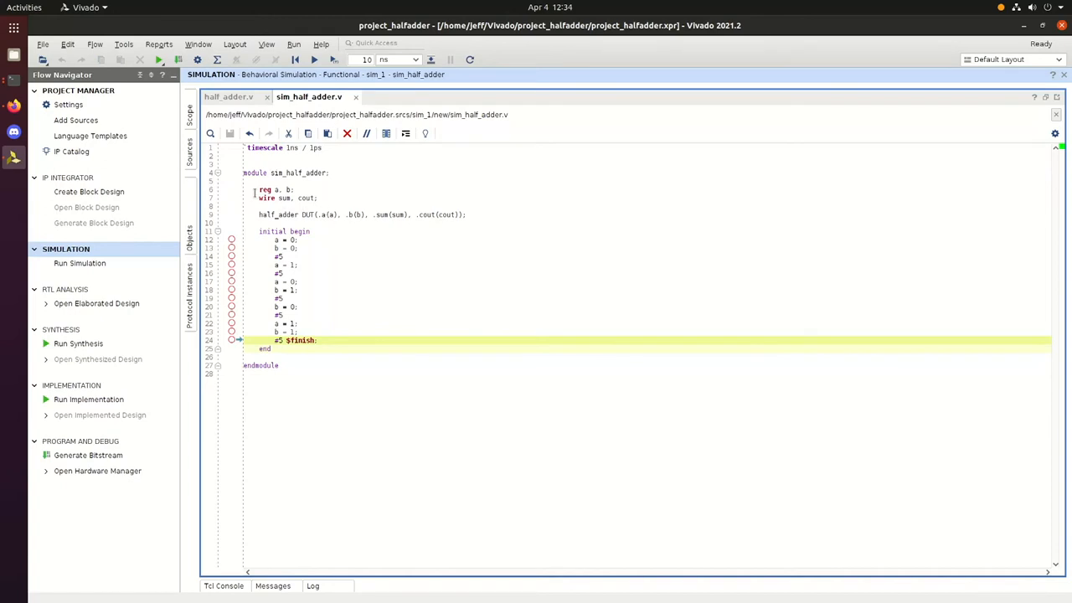
pyautogui.moveTo(261, 192)
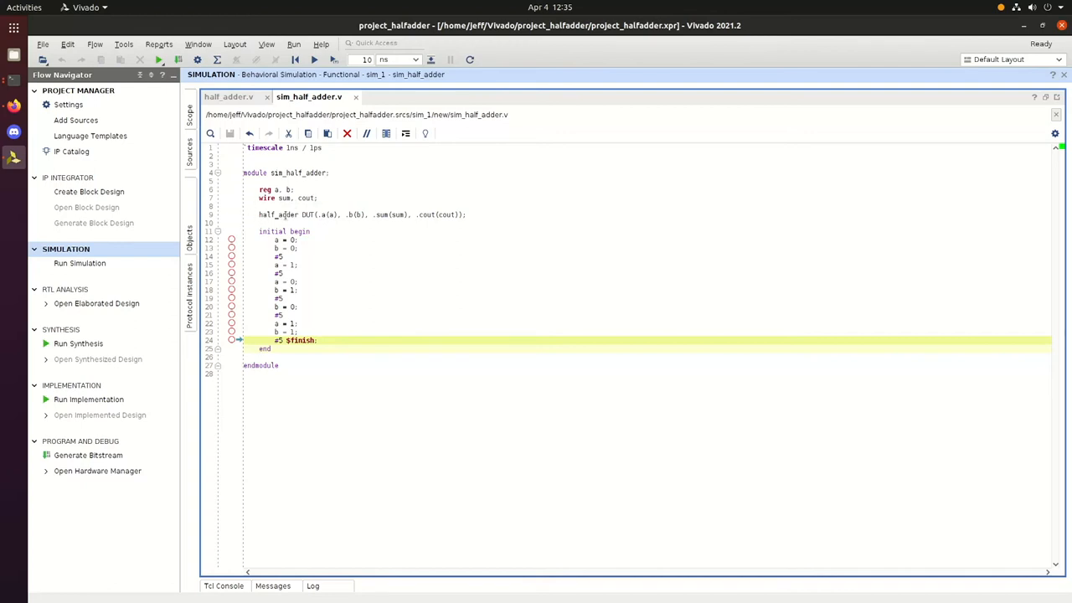
pyautogui.moveTo(435, 228)
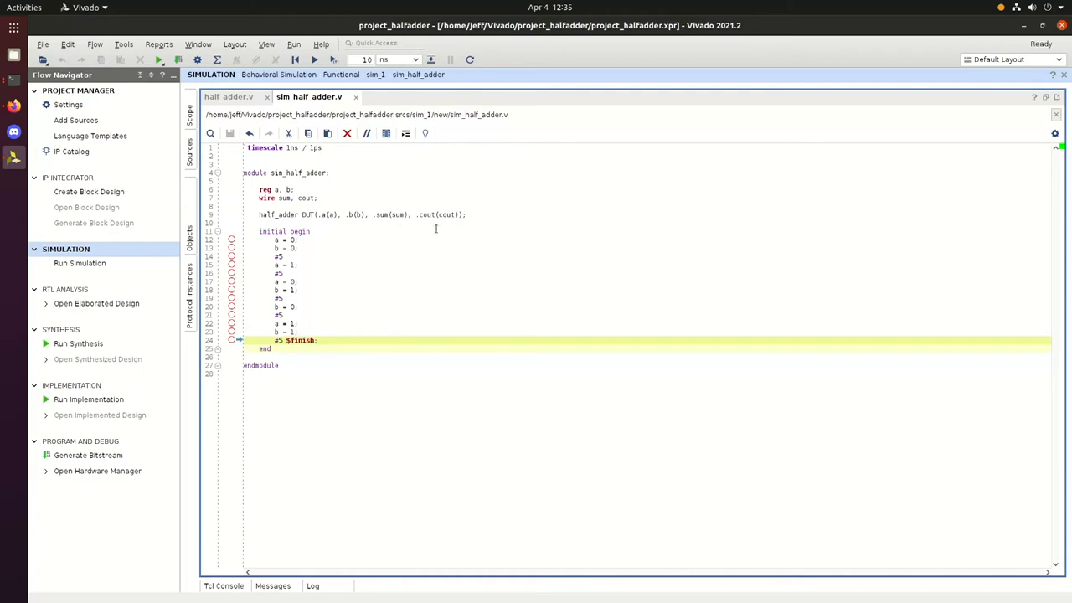
pyautogui.moveTo(480, 227)
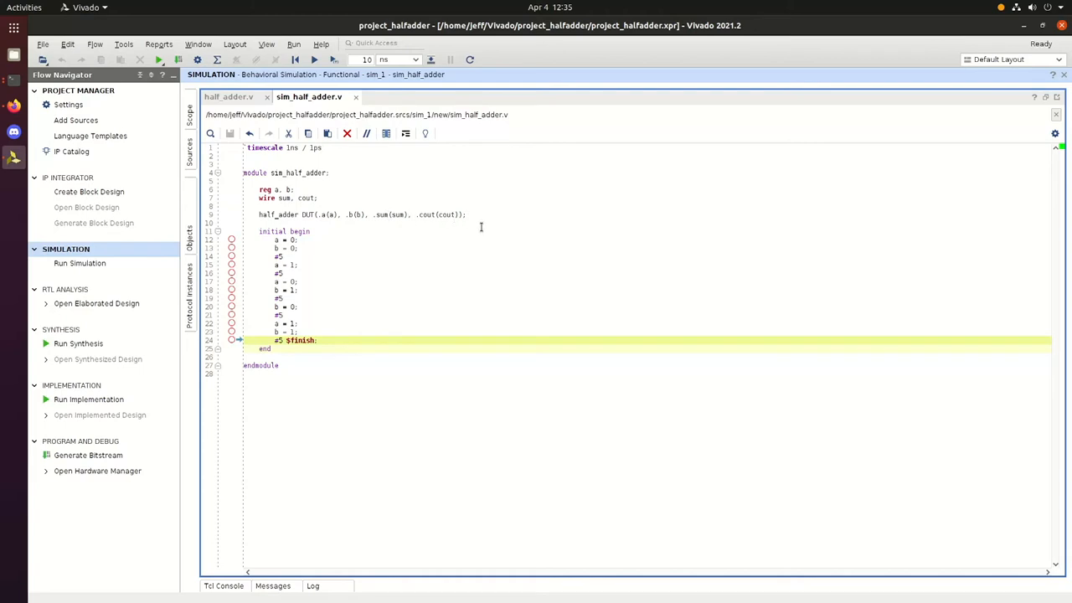
pyautogui.moveTo(360, 259)
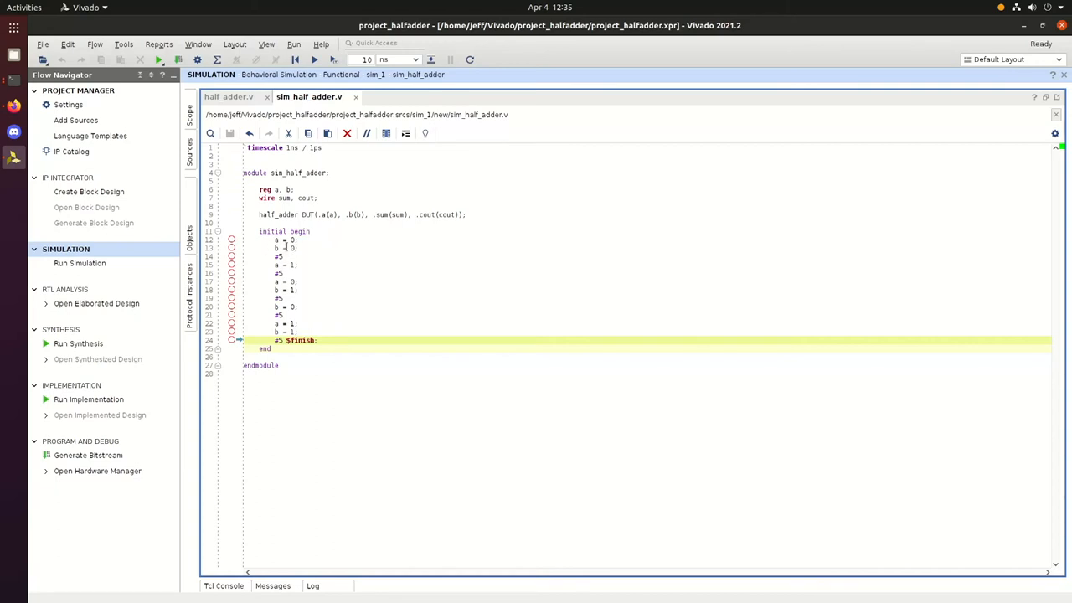
pyautogui.moveTo(265, 257)
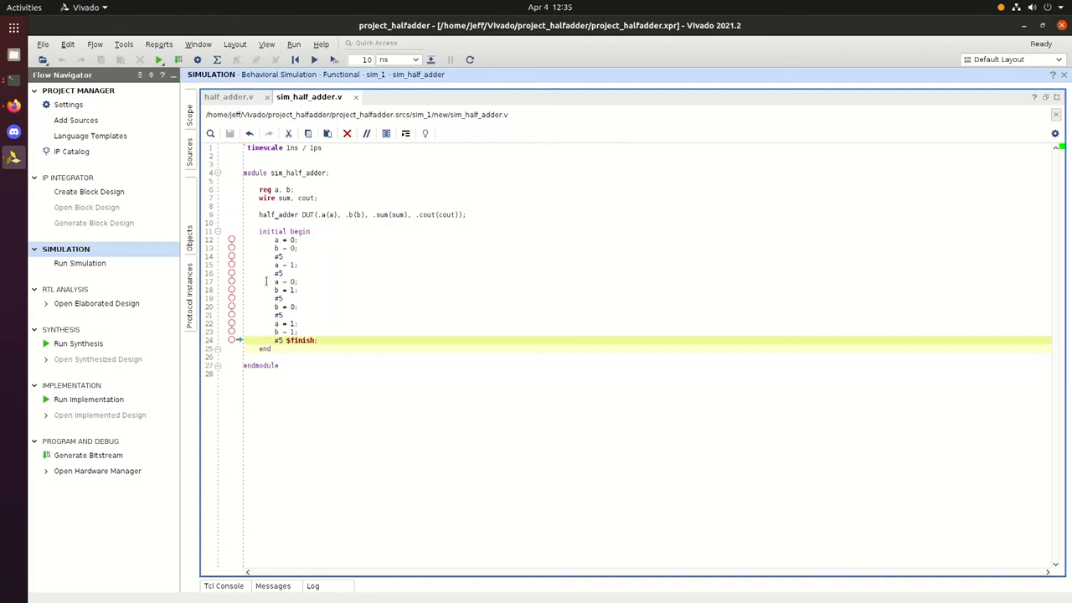
pyautogui.moveTo(304, 288)
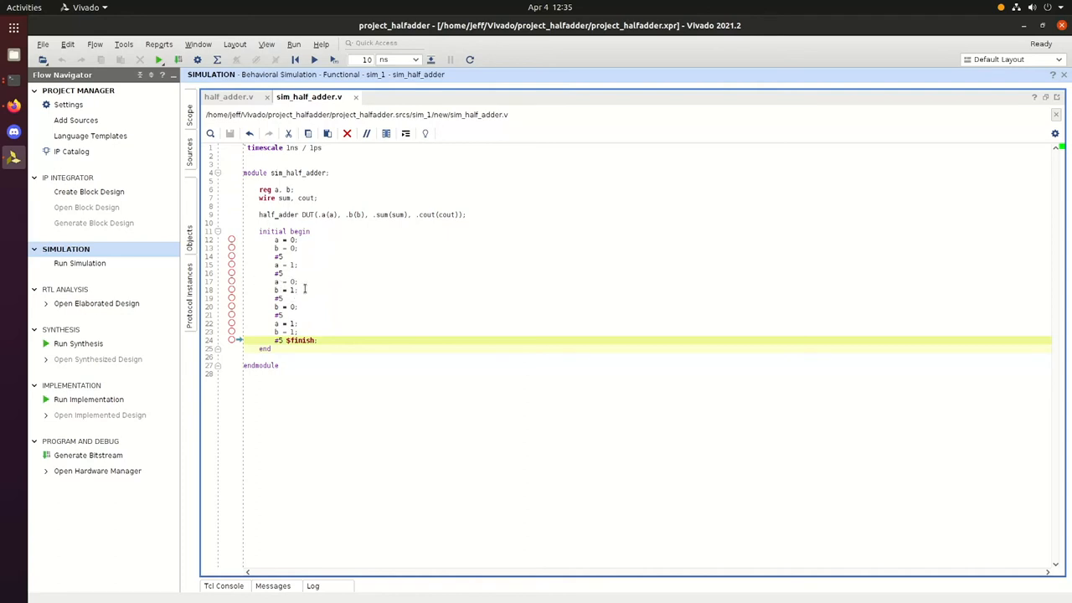
pyautogui.moveTo(253, 316)
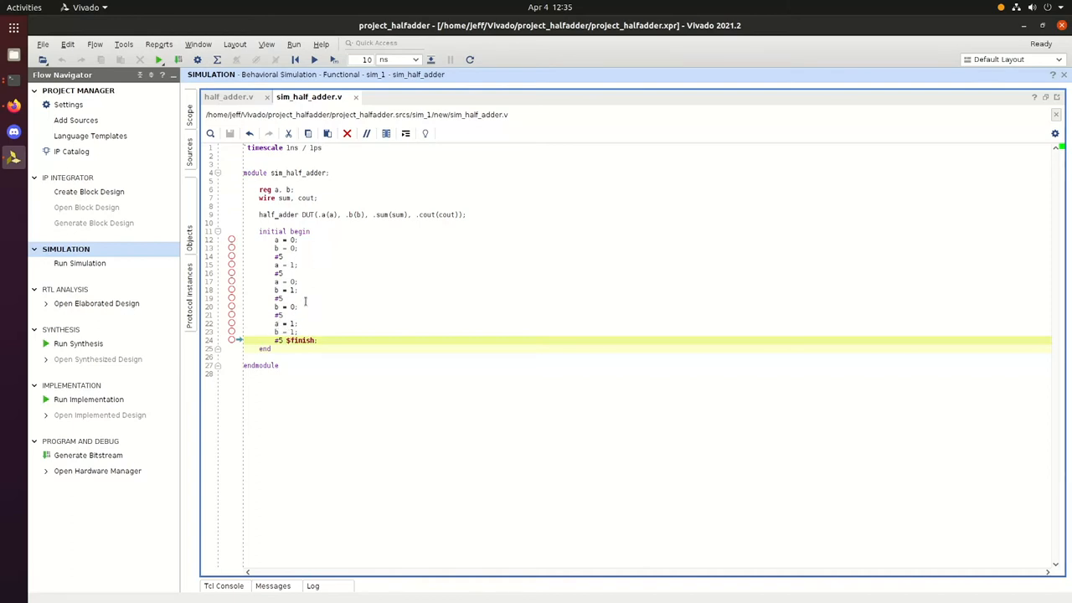
pyautogui.moveTo(80, 263)
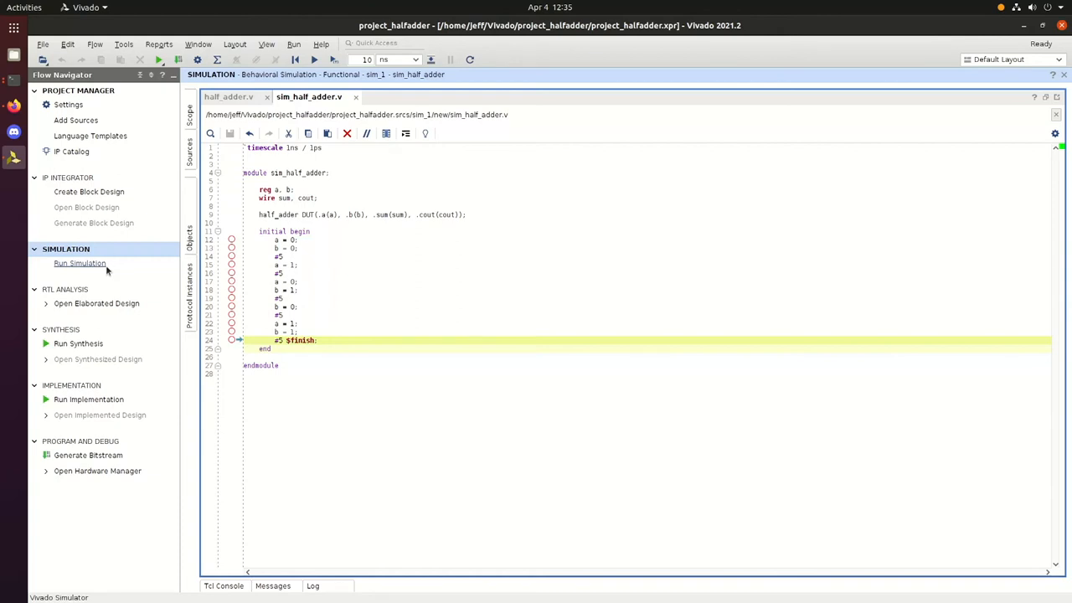
pyautogui.click(80, 263)
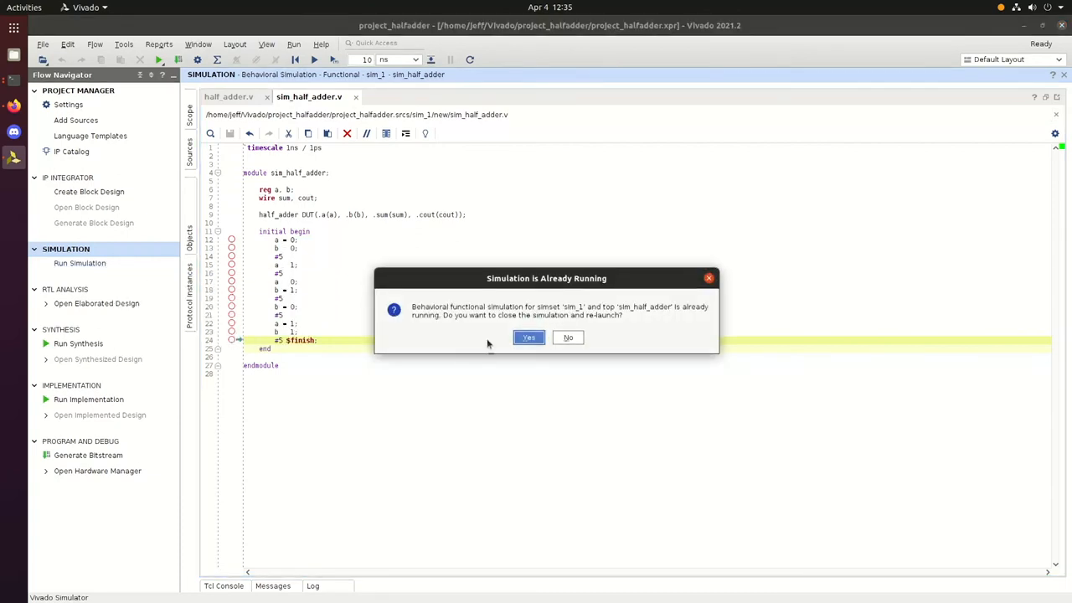
# Step: Relaunch the simulation and zoom-fit the Untitled 4 waveform to show 0–25 ns
pyautogui.click(528, 337)
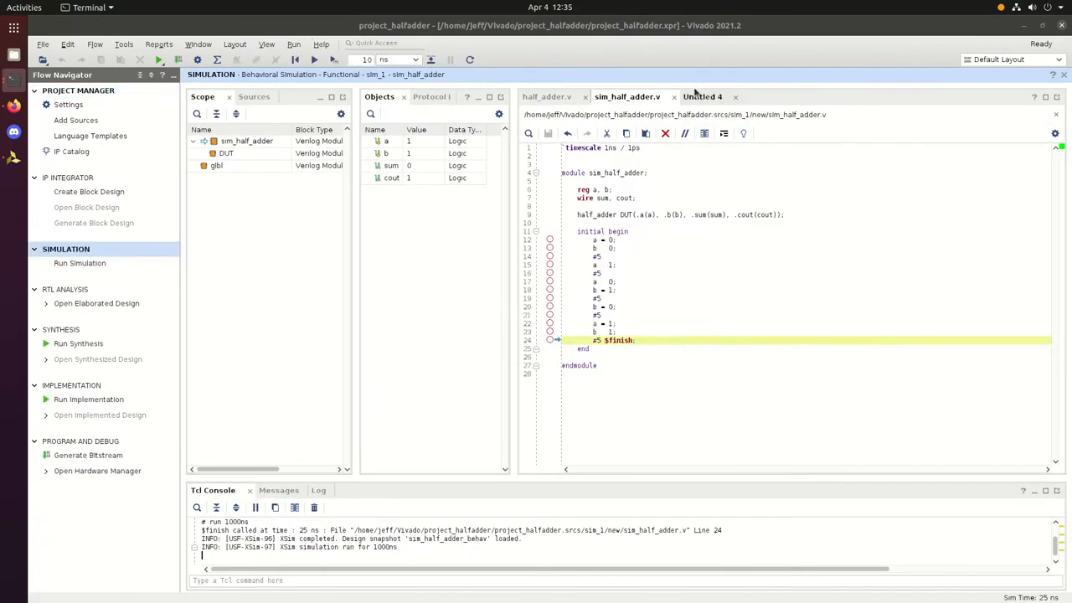
pyautogui.click(702, 96)
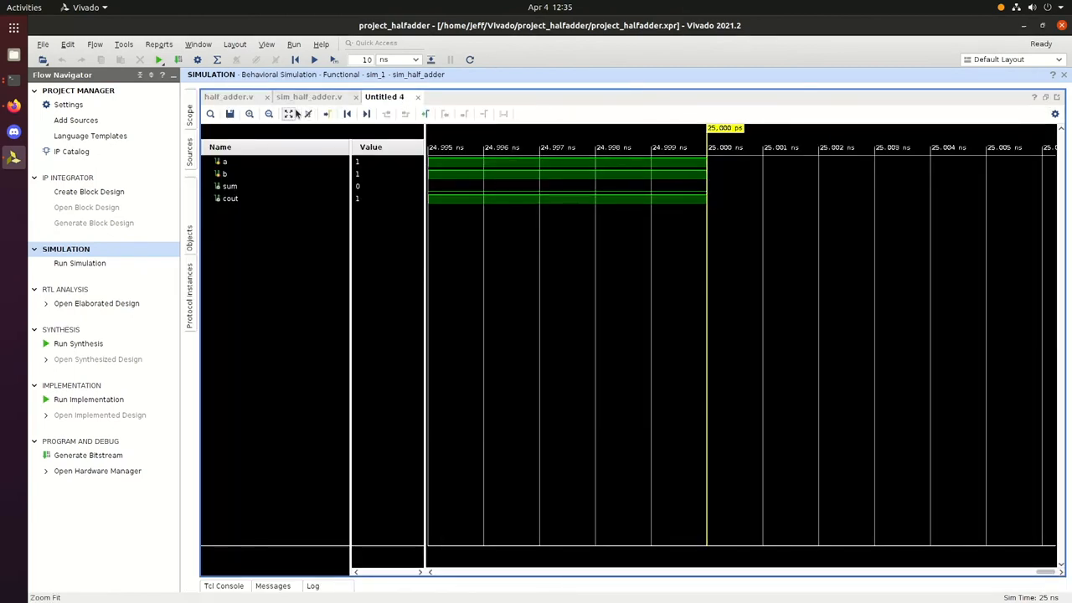
pyautogui.click(288, 114)
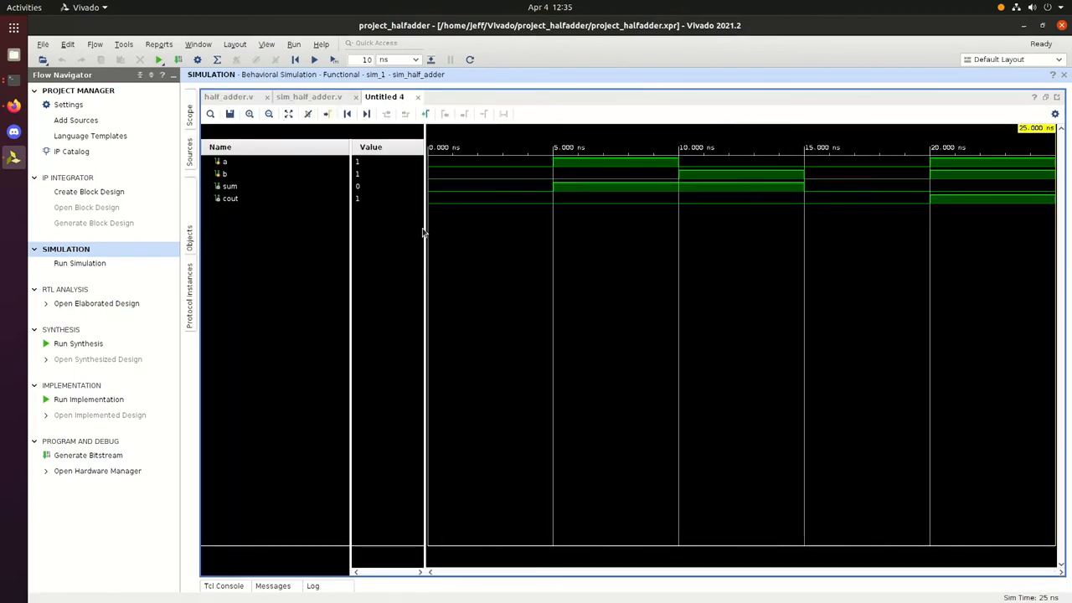
pyautogui.moveTo(381, 178)
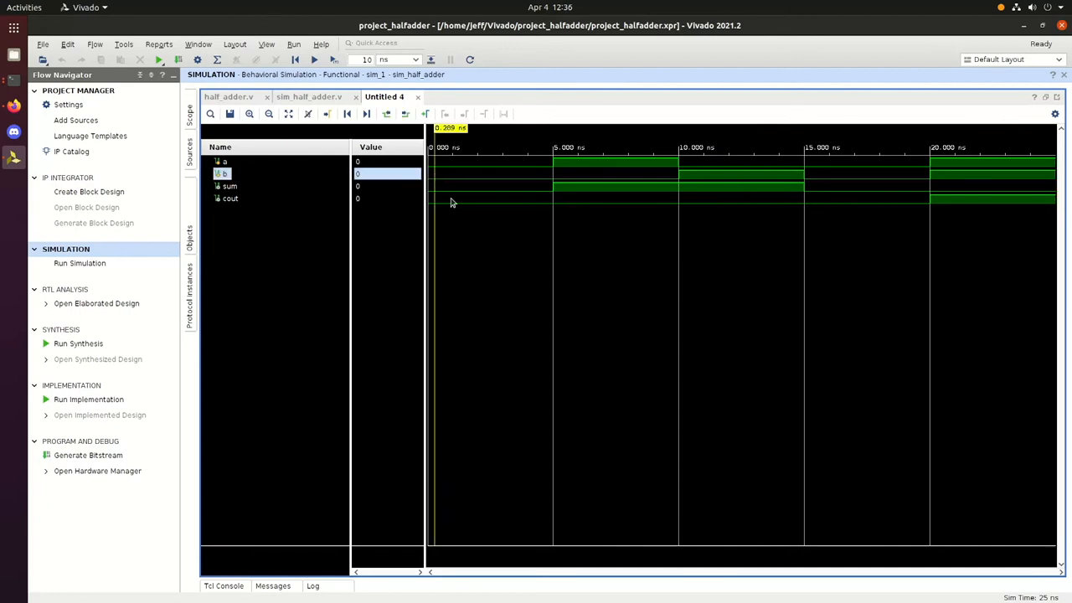
pyautogui.moveTo(458, 185)
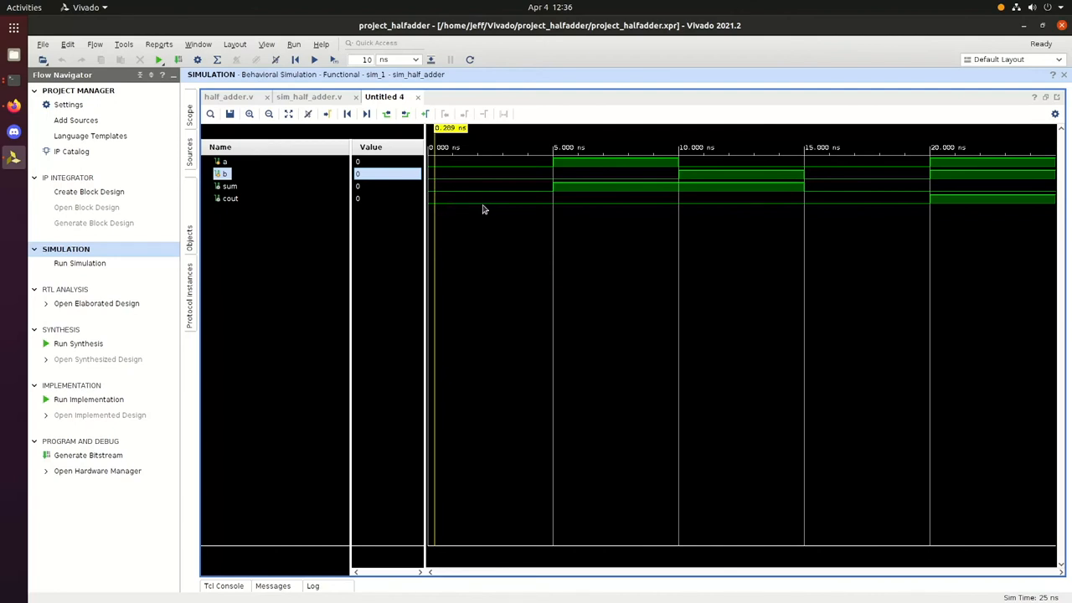
pyautogui.moveTo(554, 211)
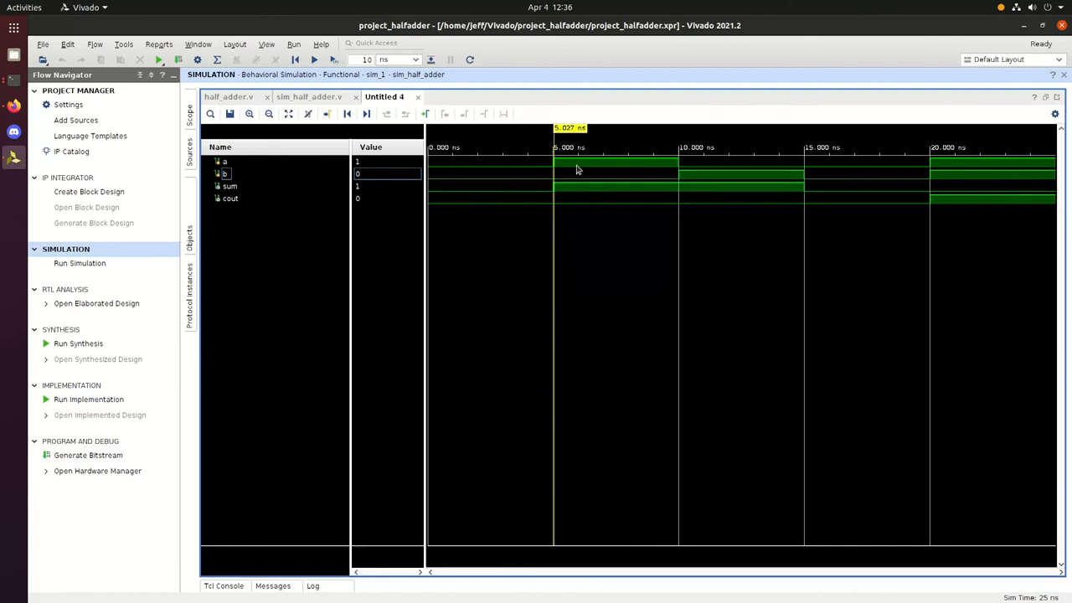
pyautogui.moveTo(601, 184)
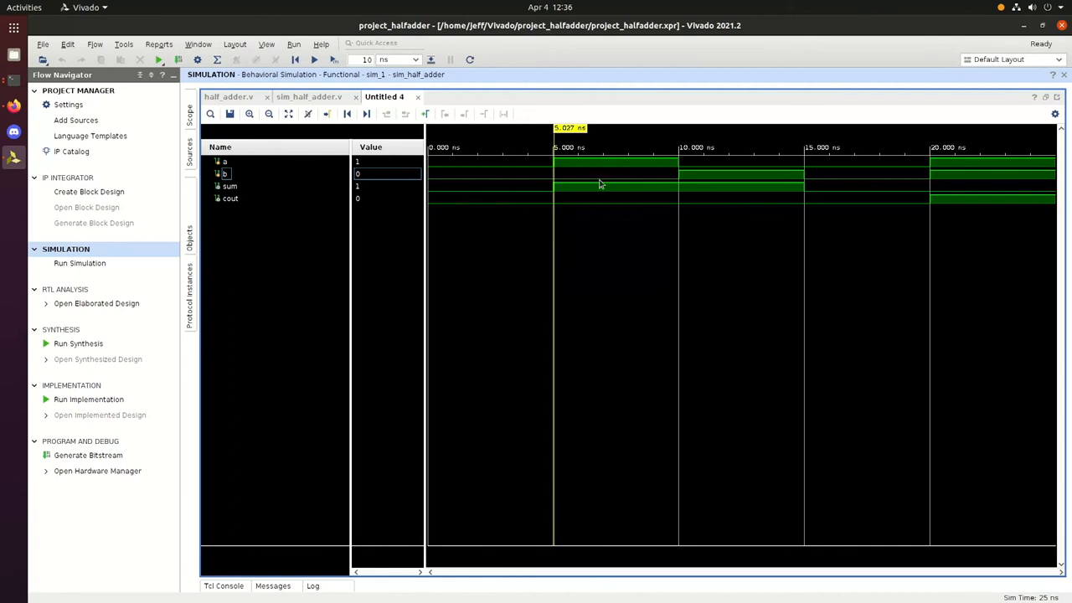
pyautogui.moveTo(581, 182)
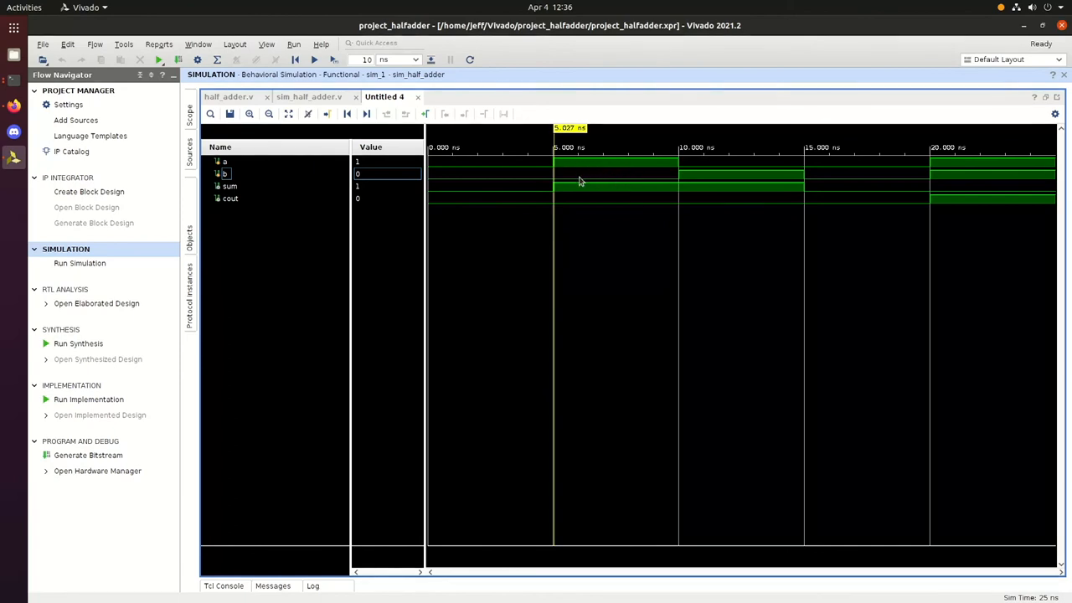
pyautogui.moveTo(685, 220)
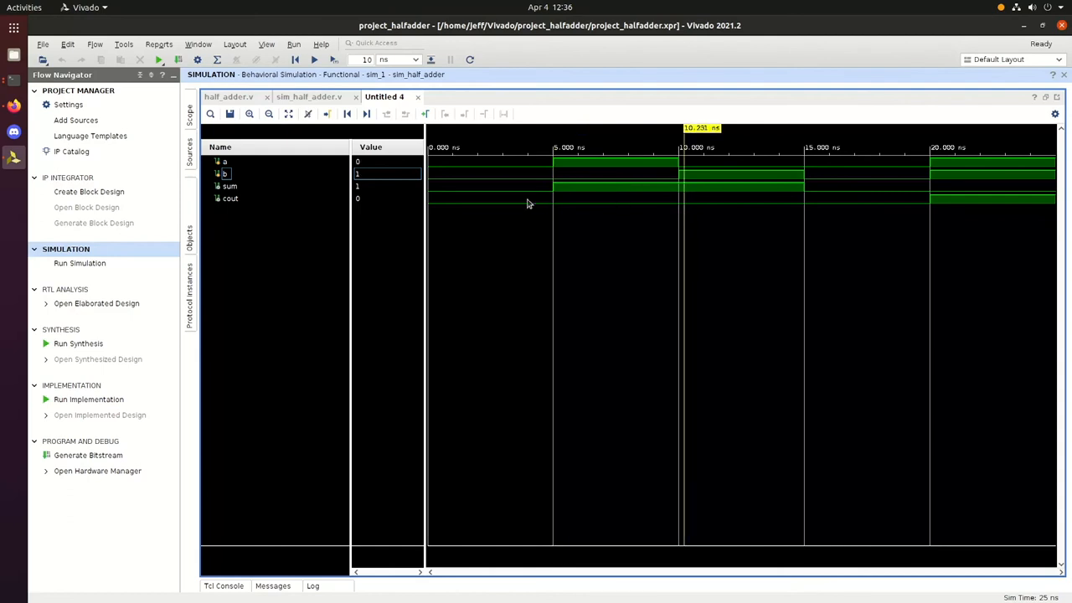
pyautogui.moveTo(769, 177)
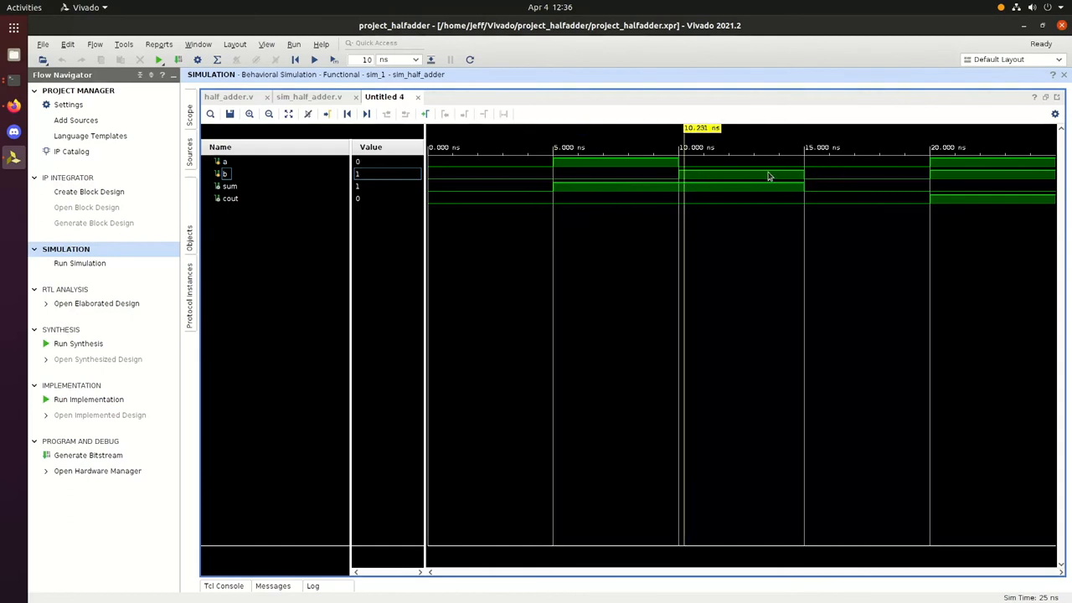
pyautogui.moveTo(727, 169)
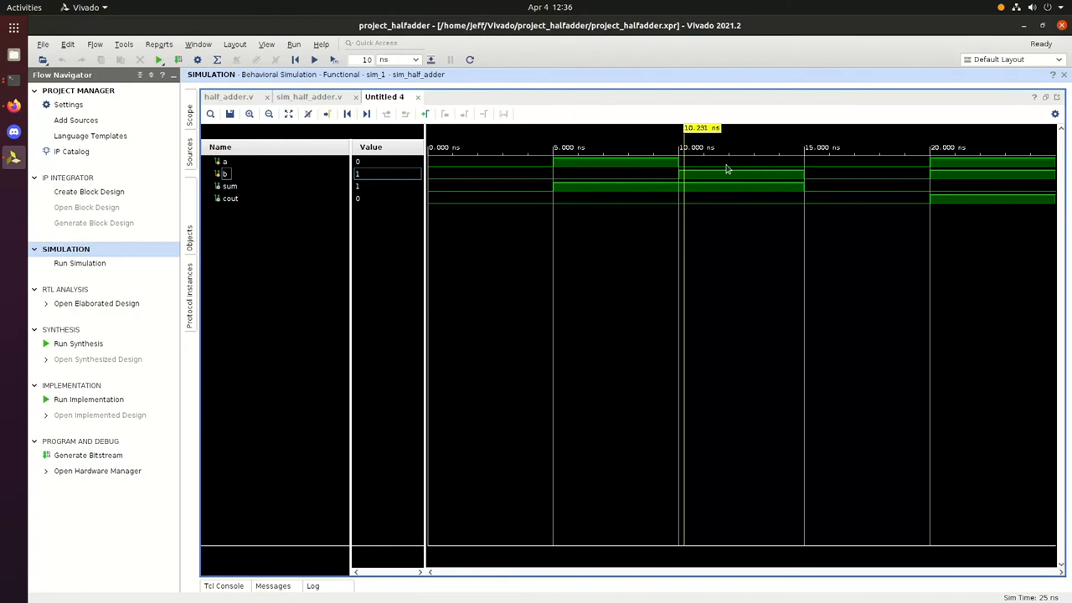
pyautogui.moveTo(735, 185)
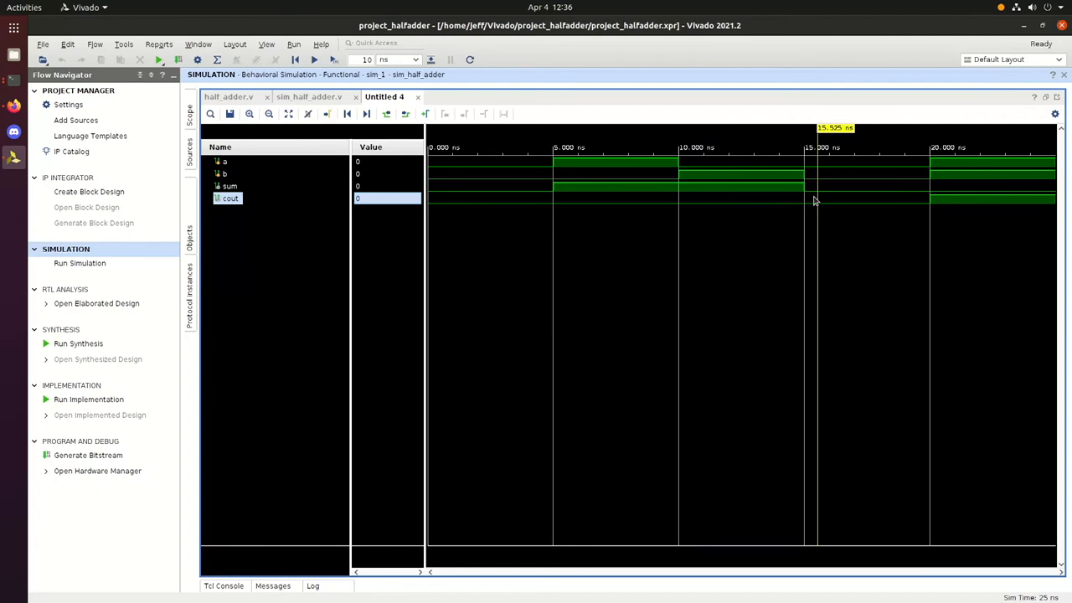
pyautogui.moveTo(836, 202)
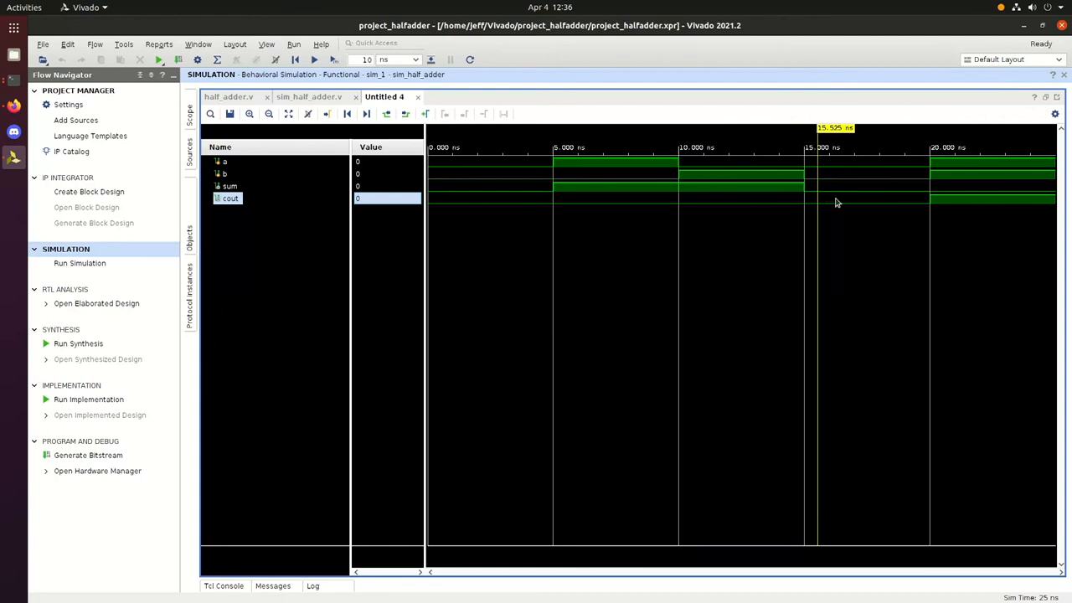
pyautogui.moveTo(843, 197)
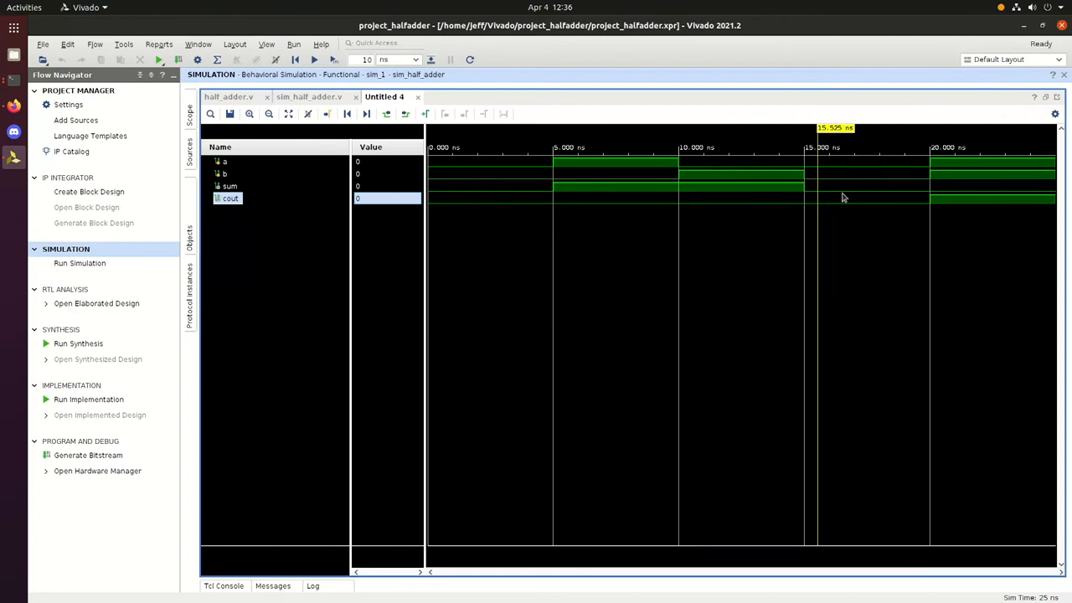
pyautogui.moveTo(851, 212)
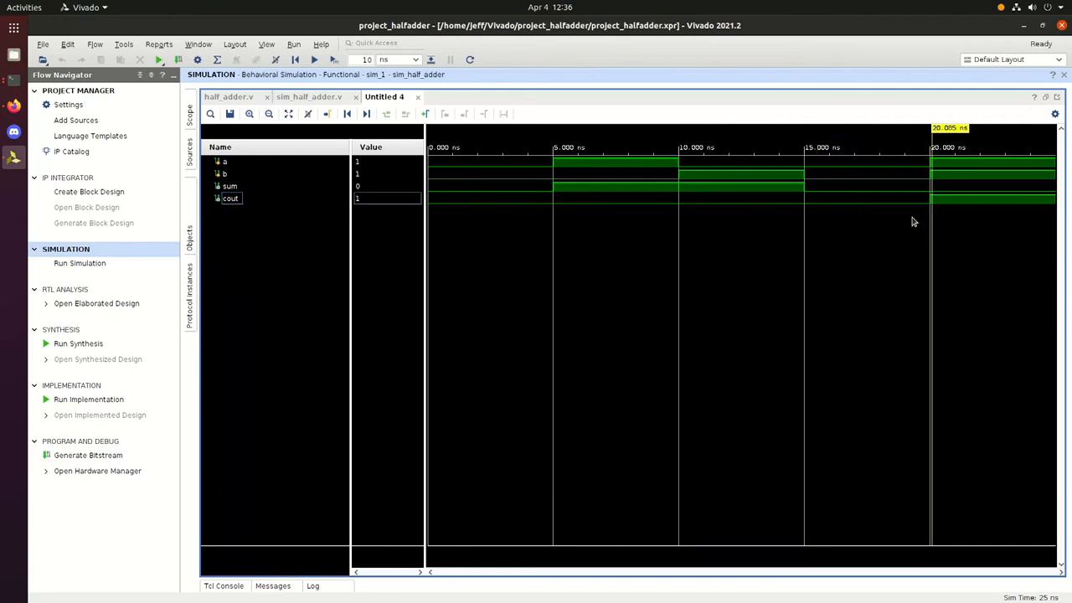
pyautogui.moveTo(995, 169)
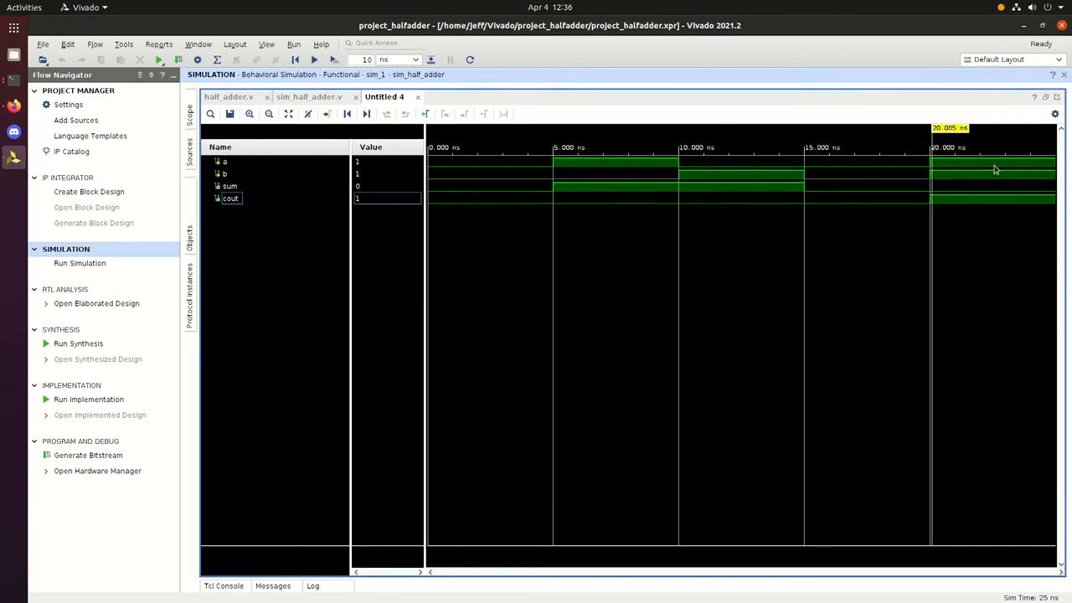
pyautogui.moveTo(1008, 176)
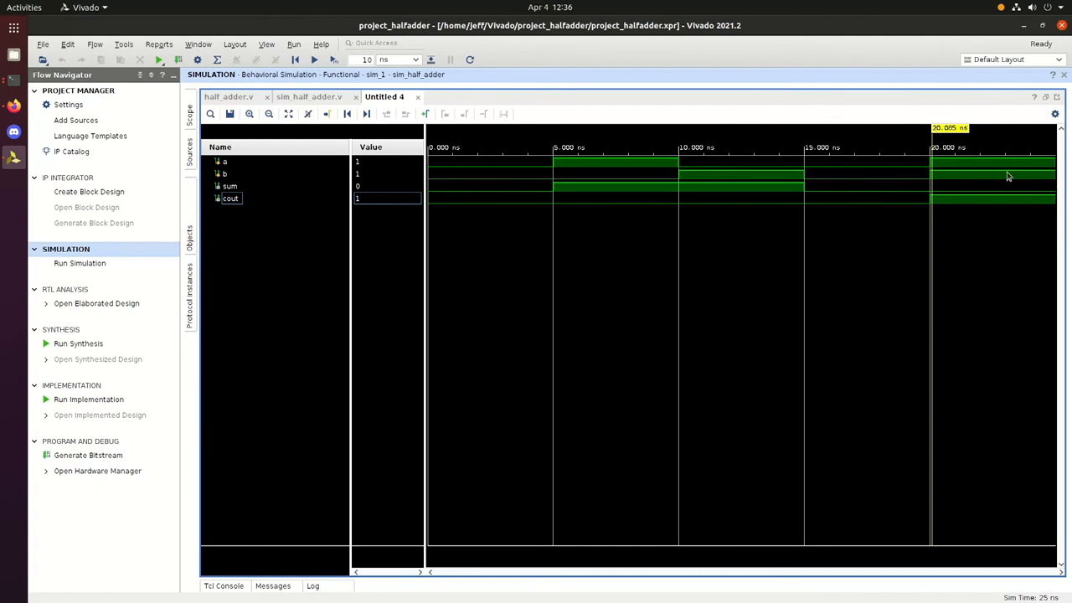
pyautogui.moveTo(1004, 198)
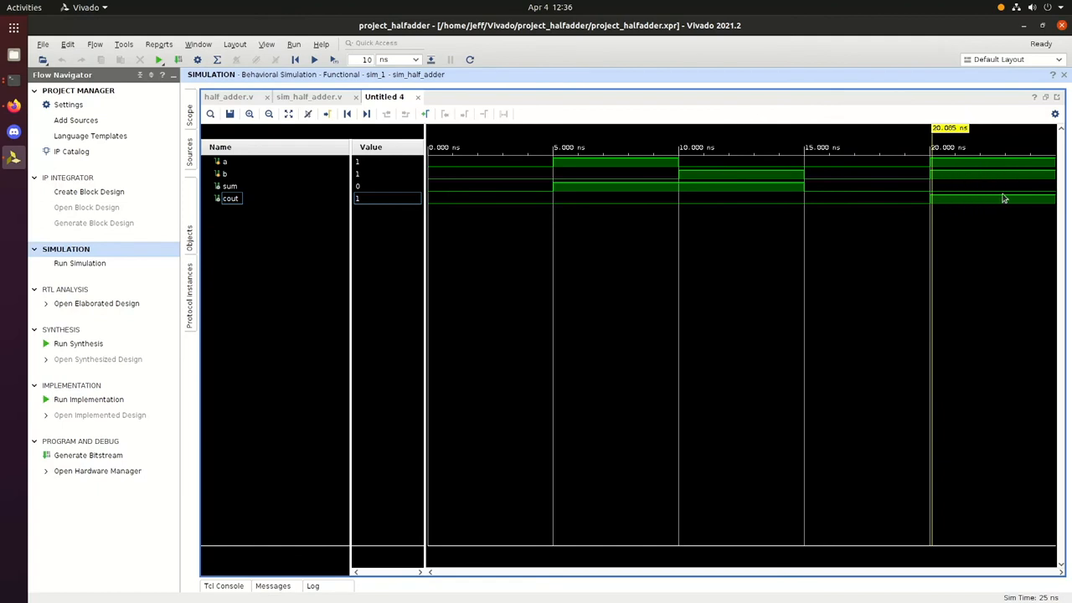
pyautogui.moveTo(1012, 302)
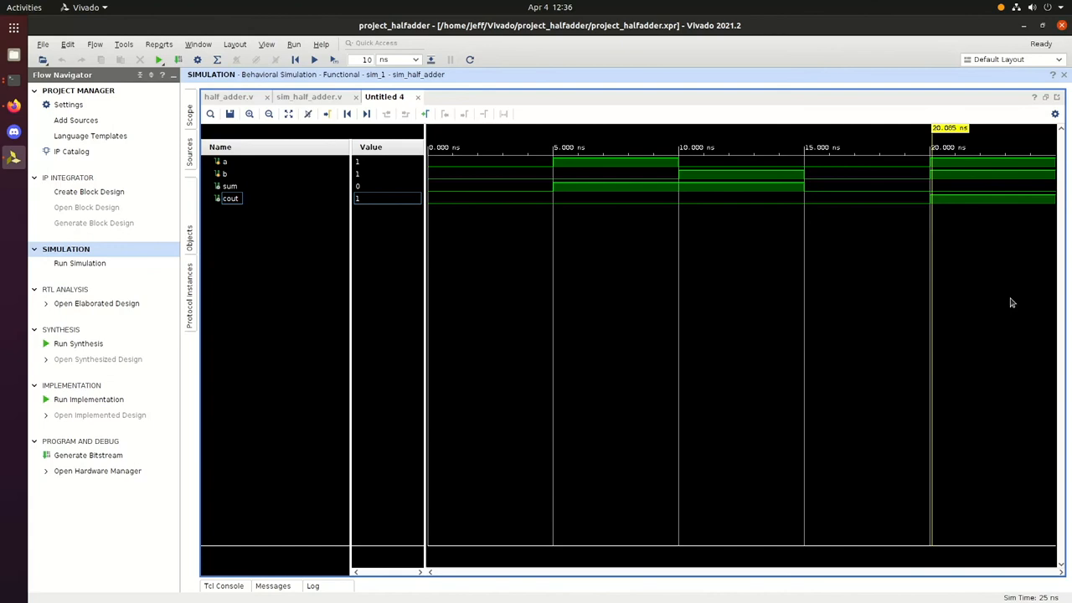
pyautogui.moveTo(916, 406)
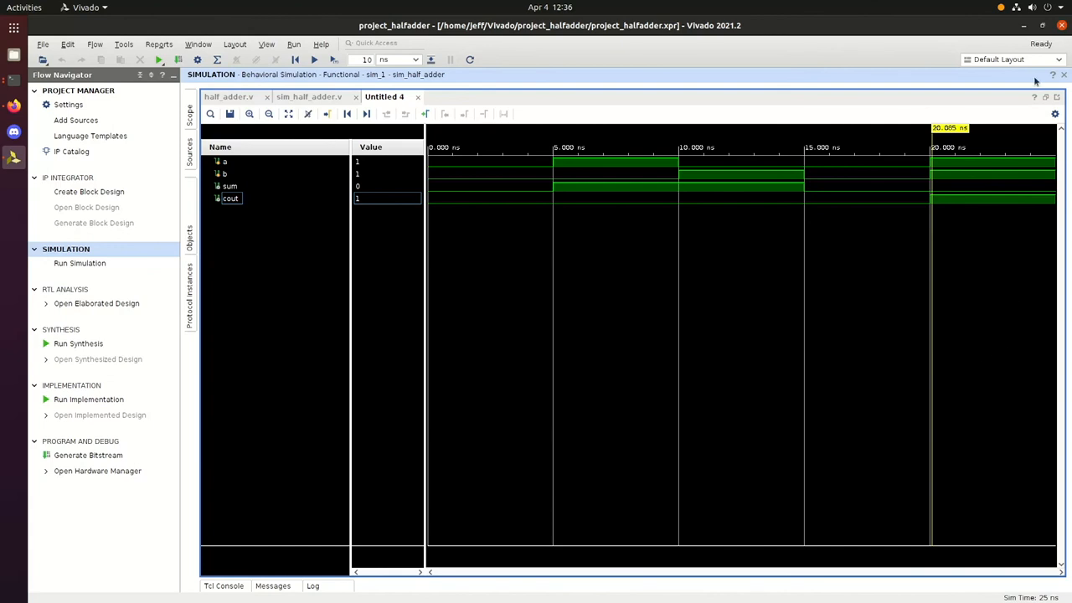
# Step: Close the half adder behavioral simulation
pyautogui.click(1031, 7)
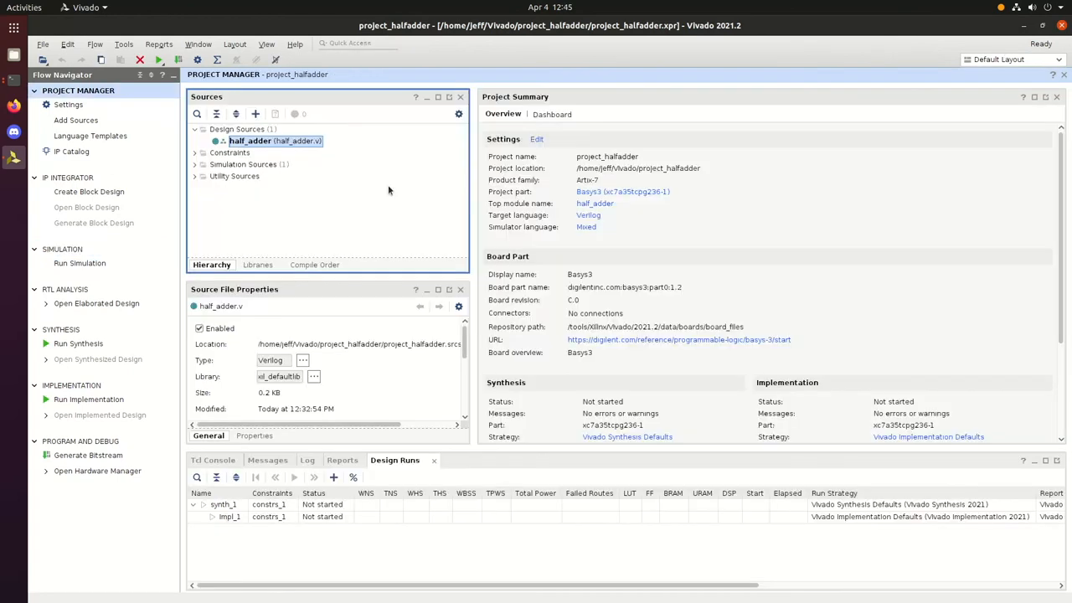
# Step: Expand Open Elaborated Design under RTL Analysis
pyautogui.click(35, 302)
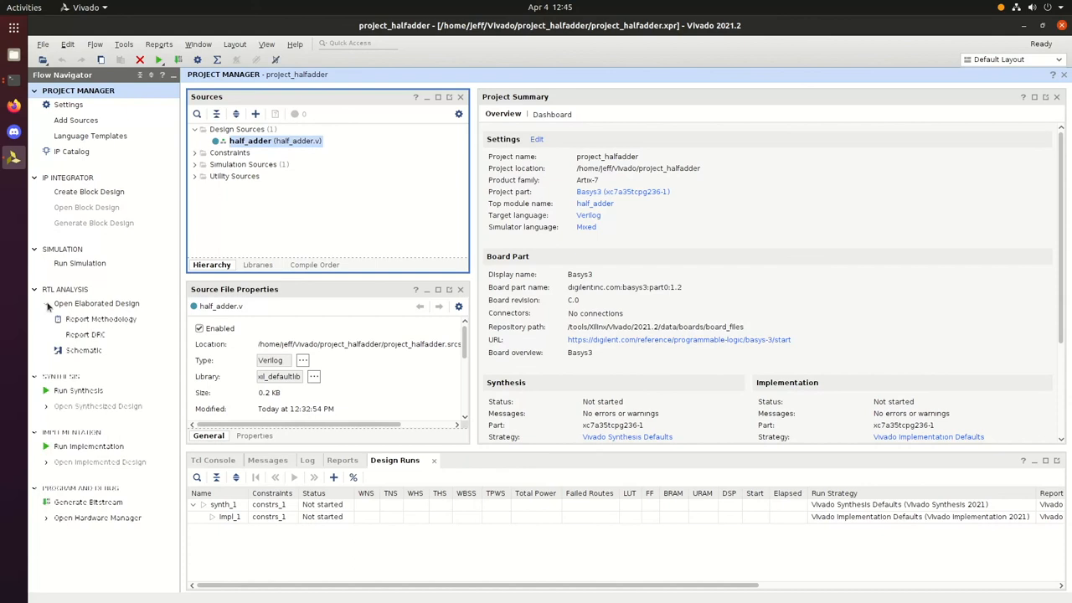
pyautogui.moveTo(84, 350)
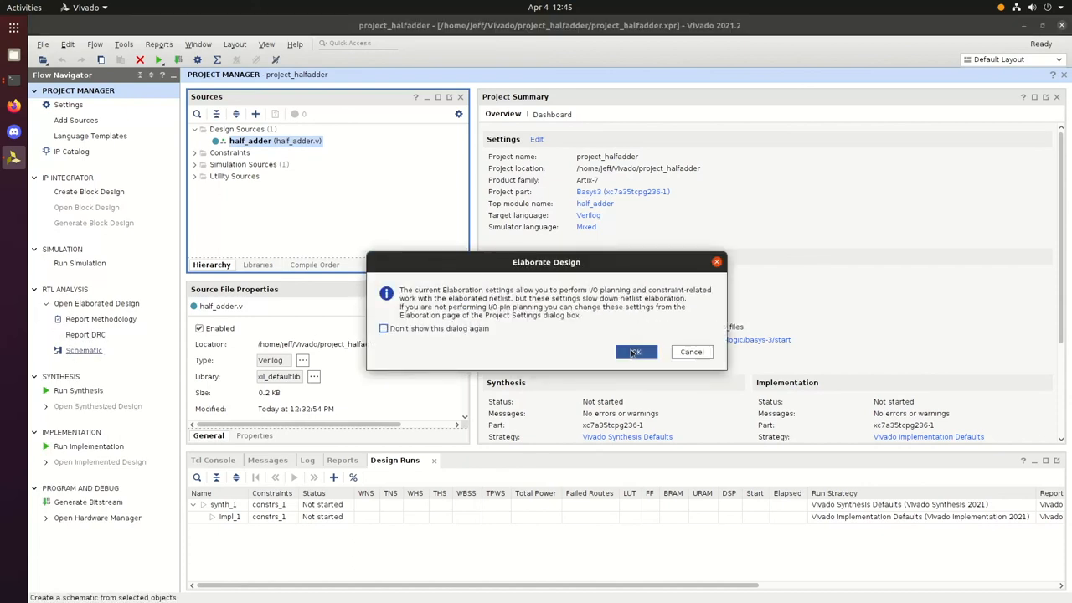
# Step: Confirm elaboration to show RTL_AND and RTL_XOR schematic, selecting the net from b
pyautogui.click(635, 352)
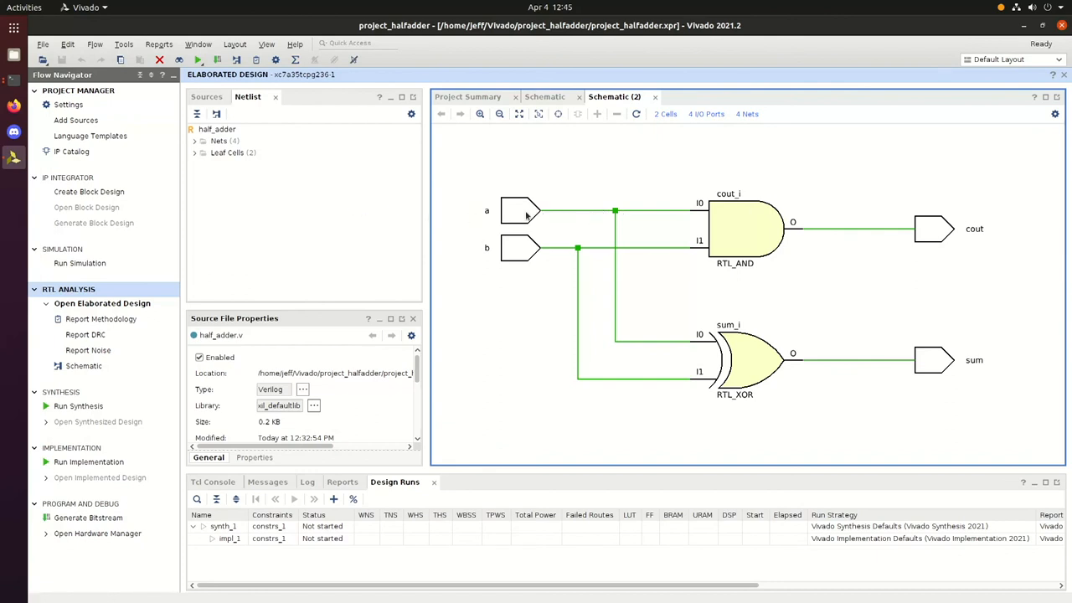
pyautogui.click(569, 210)
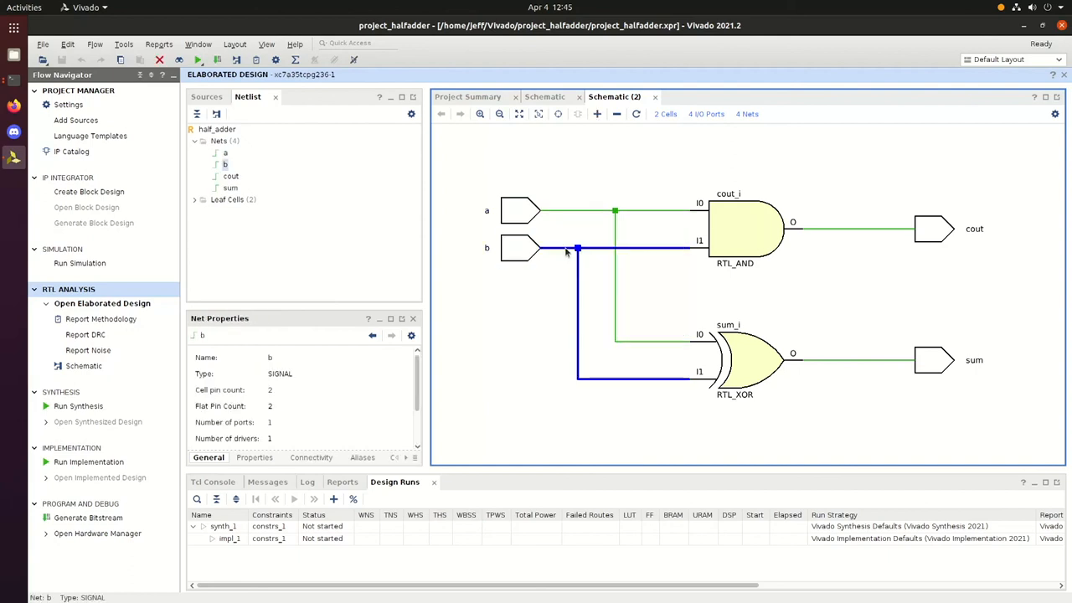
pyautogui.moveTo(712, 213)
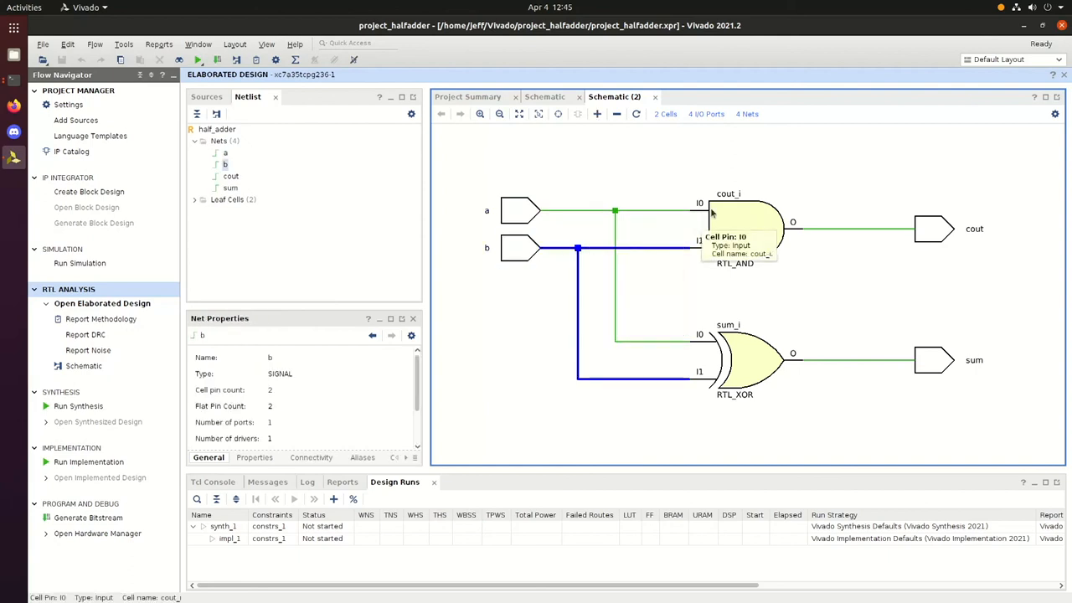
pyautogui.moveTo(761, 163)
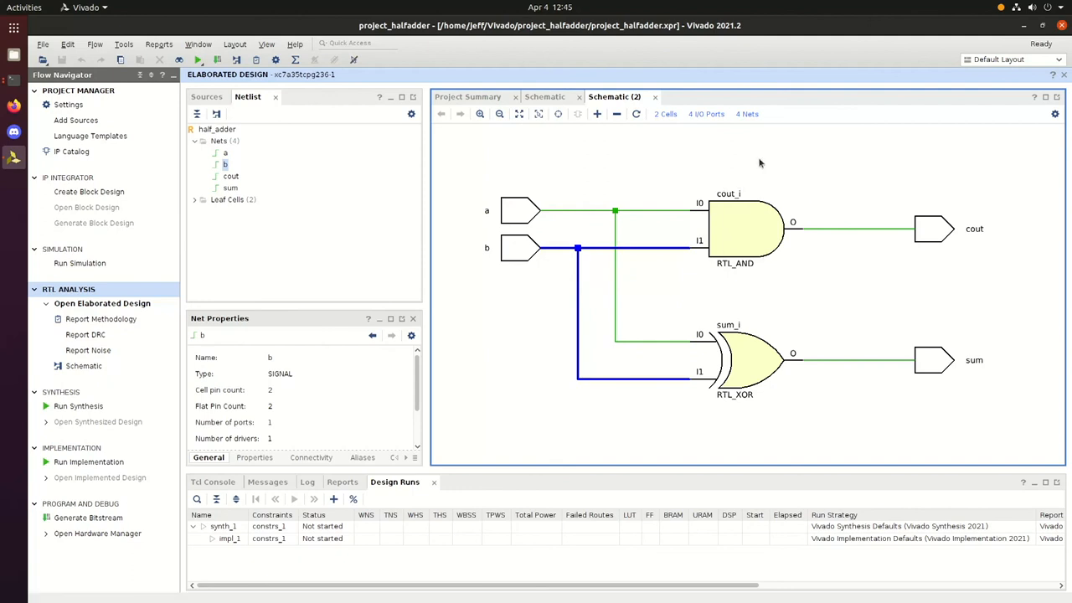
pyautogui.moveTo(724, 326)
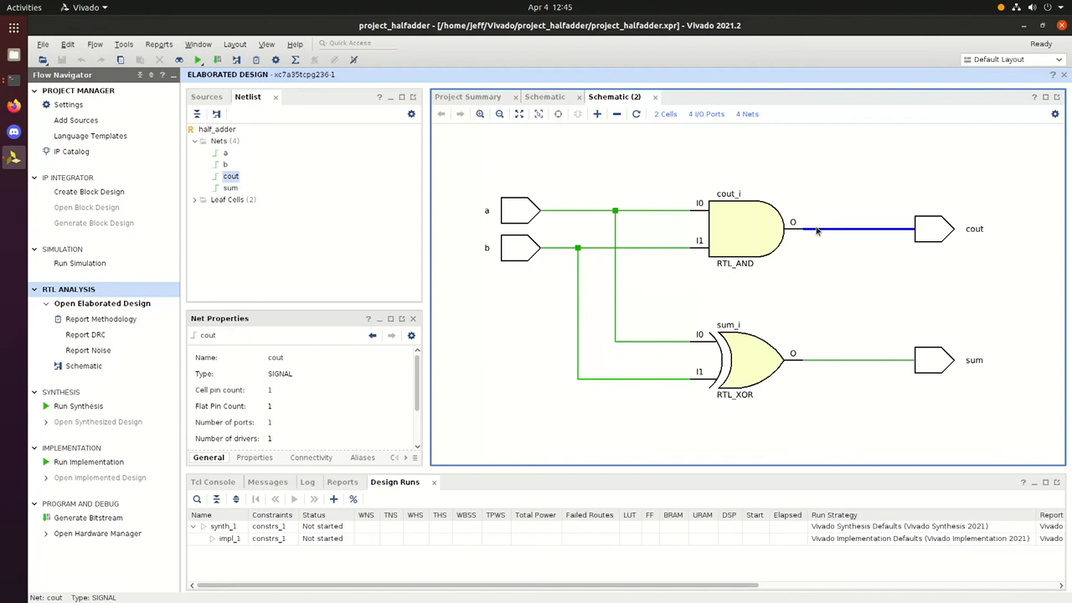
pyautogui.click(932, 228)
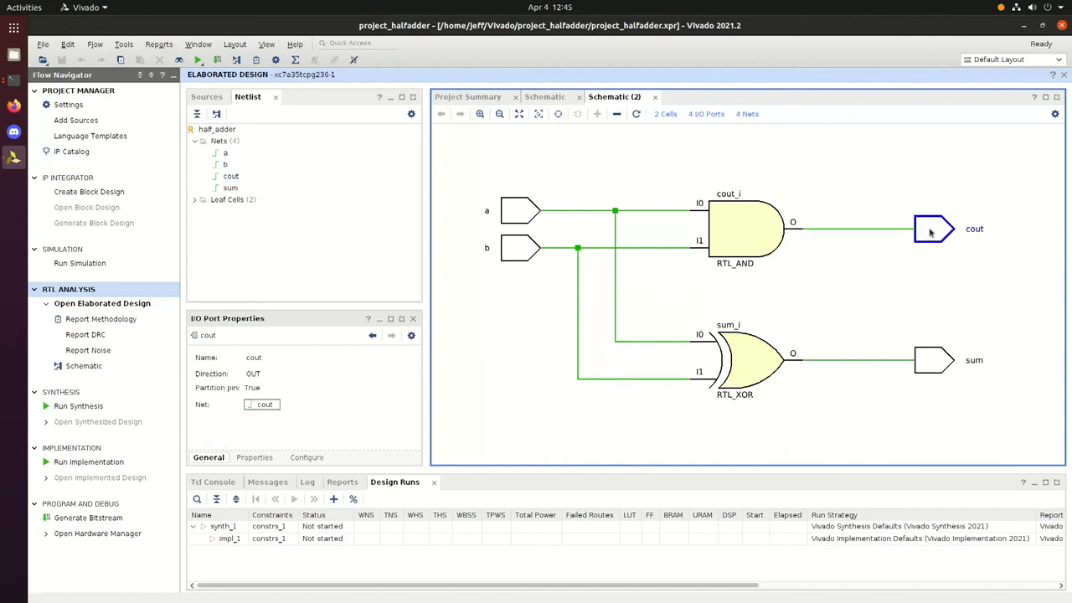
pyautogui.click(855, 360)
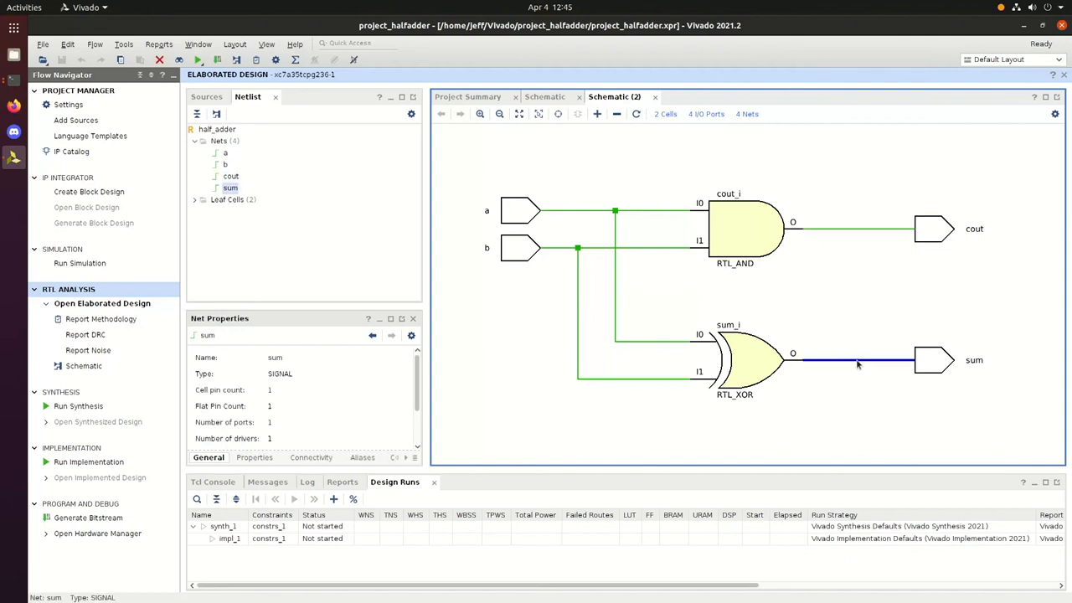
pyautogui.click(932, 360)
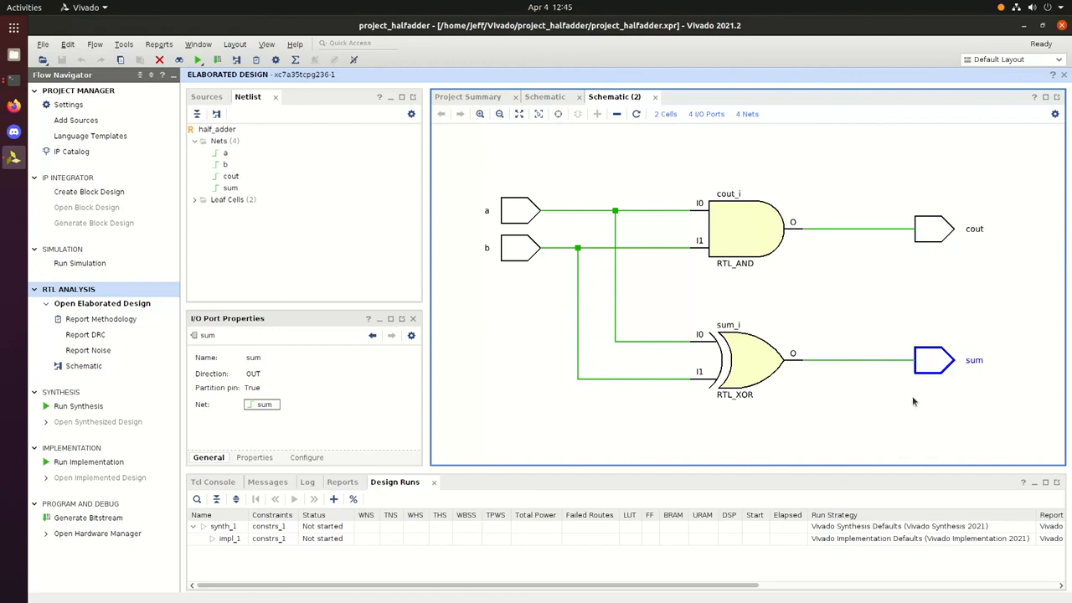
pyautogui.moveTo(825, 439)
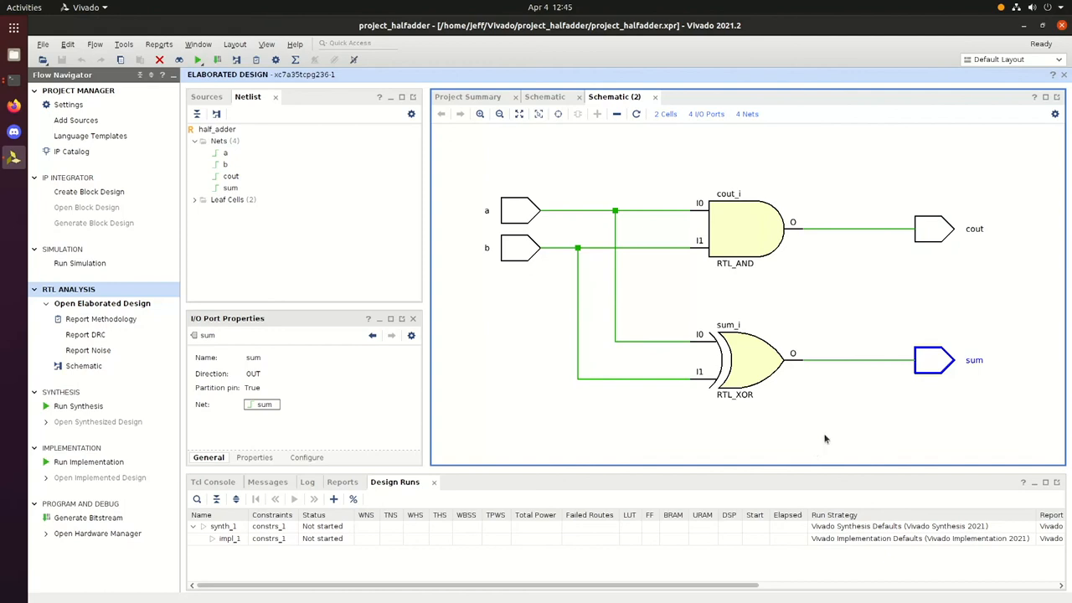